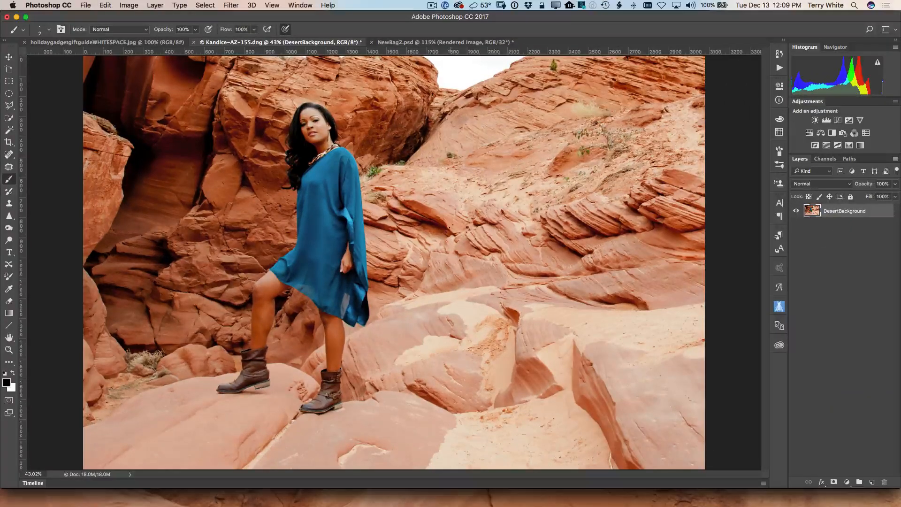
- Open the Creative Cloud apps panel and scroll through the installed apps
click(459, 5)
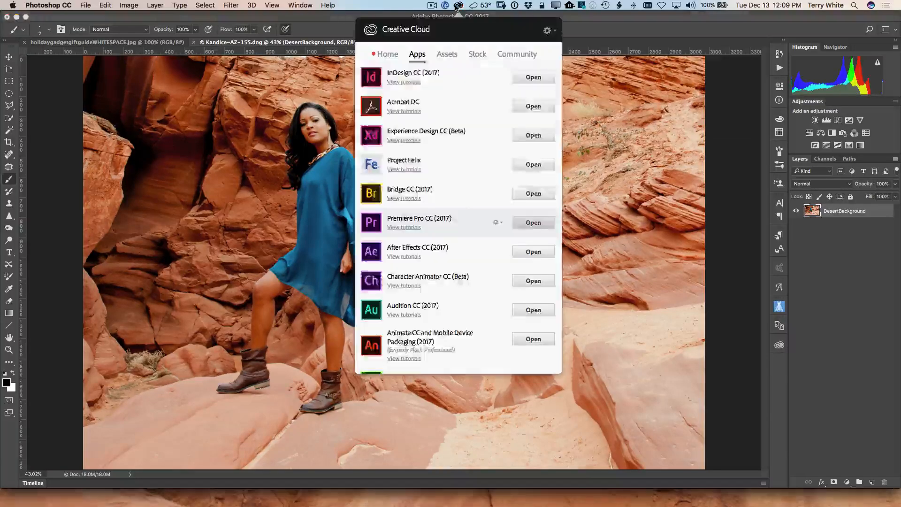
click(417, 54)
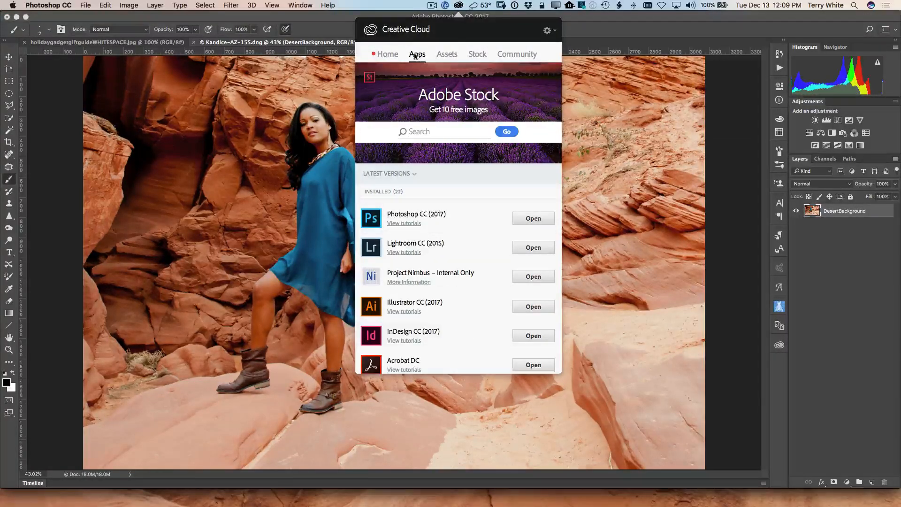
scroll(down, 3)
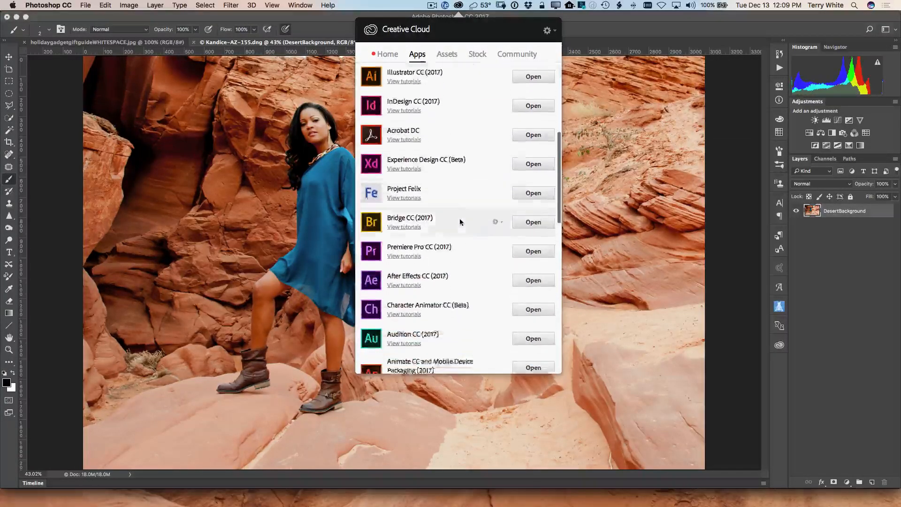
scroll(down, 3)
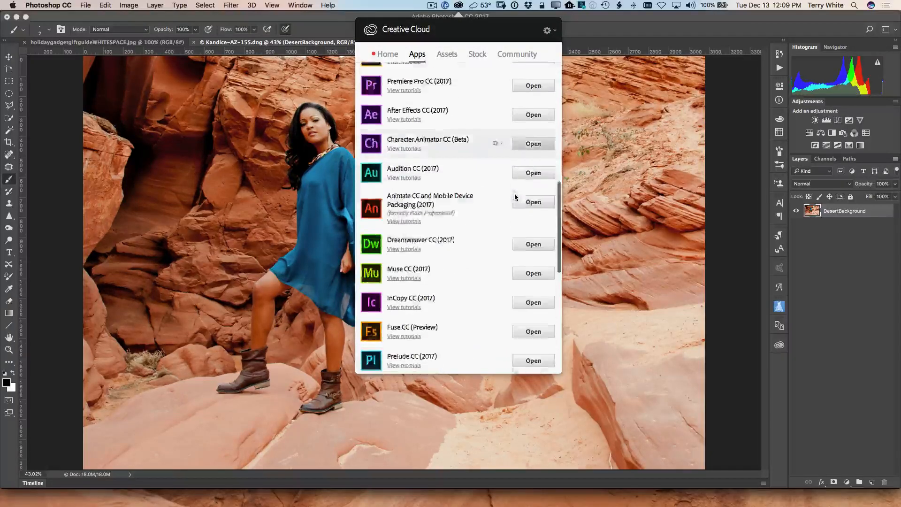
scroll(down, 3)
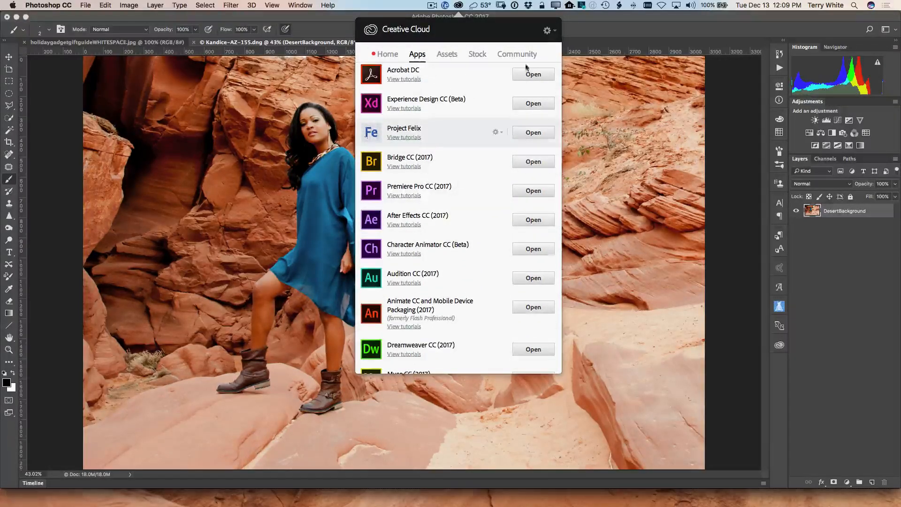
click(547, 30)
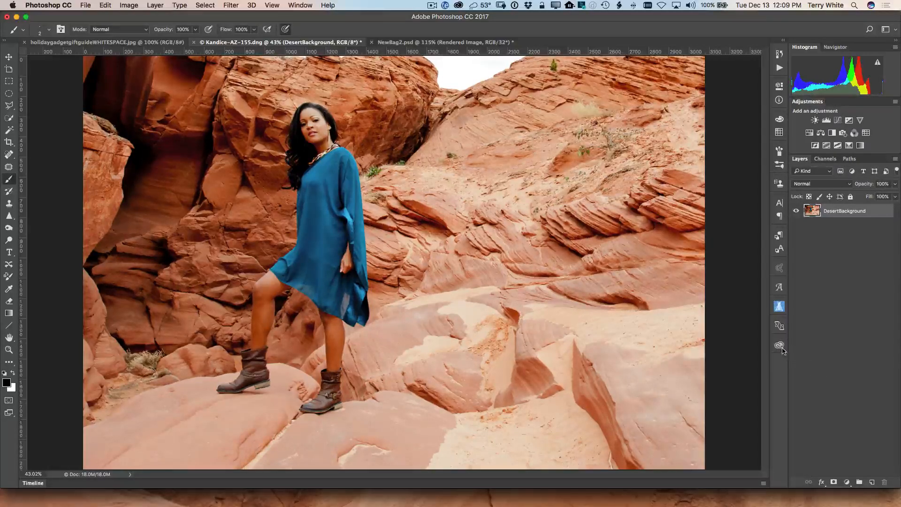
click(780, 345)
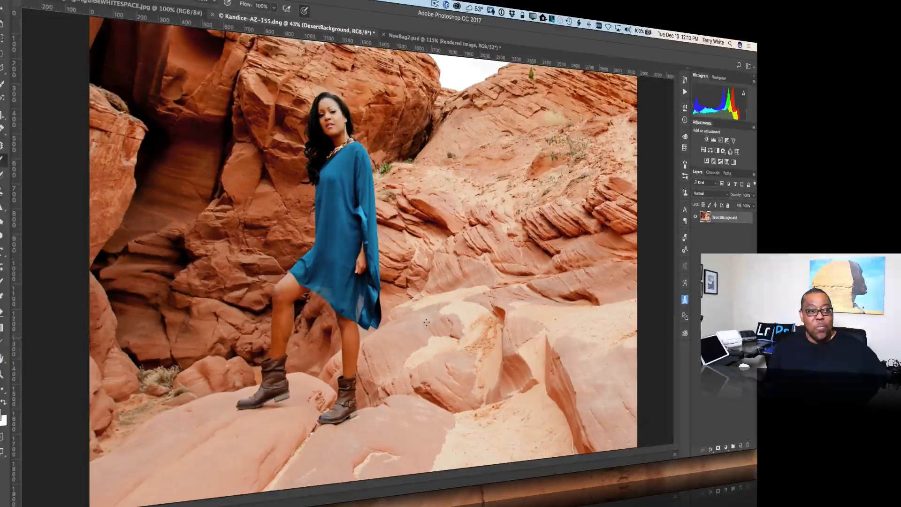
mouse_move(425, 323)
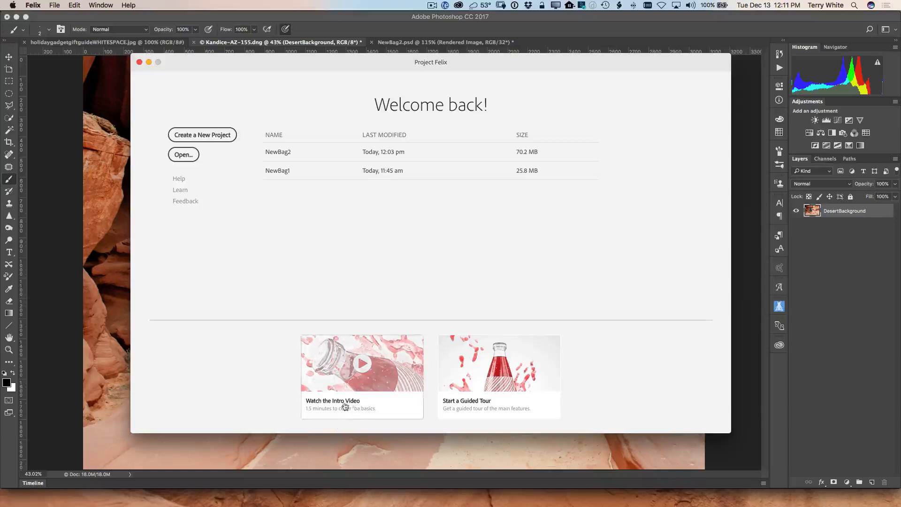
mouse_move(359, 250)
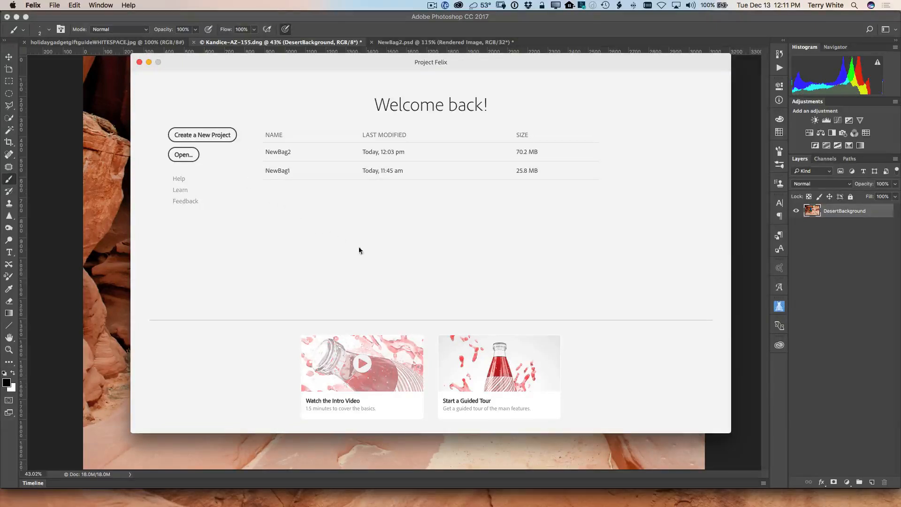
mouse_move(375, 238)
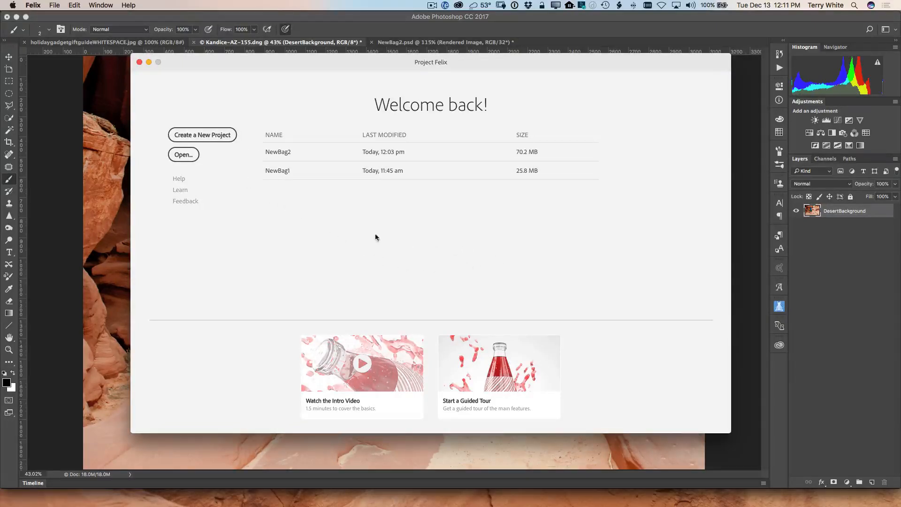
mouse_move(202, 137)
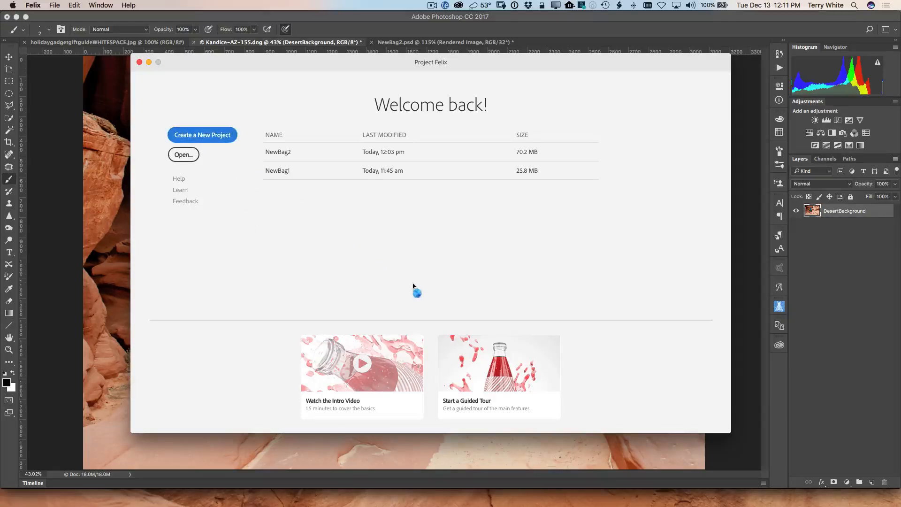
- Create a new empty Project Felix project and maximize its window
click(202, 134)
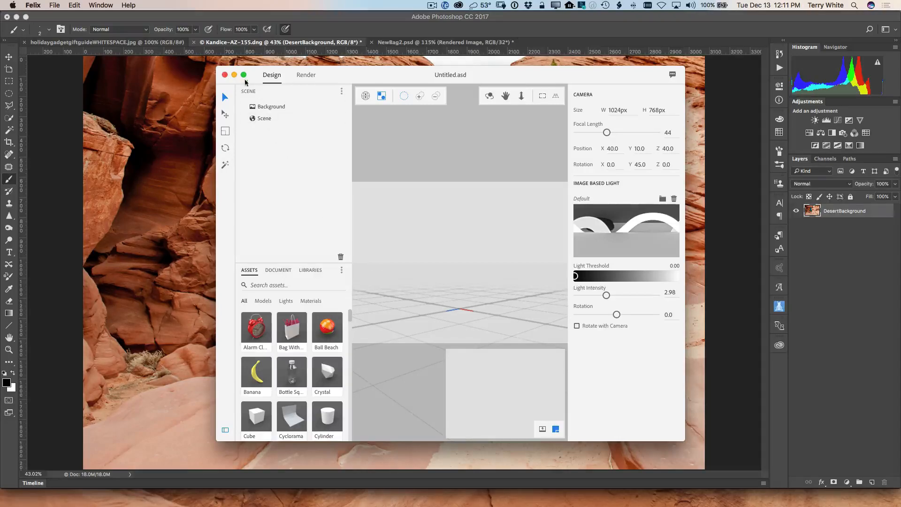
click(243, 74)
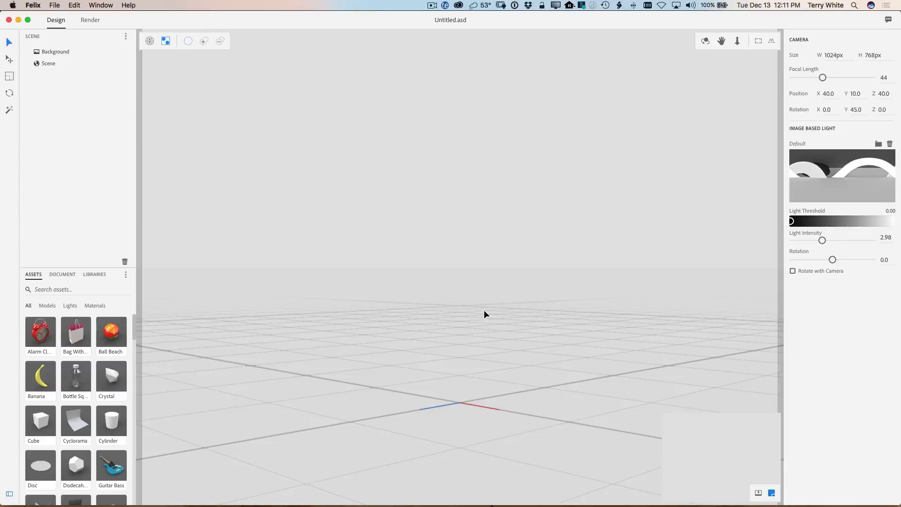
mouse_move(93, 358)
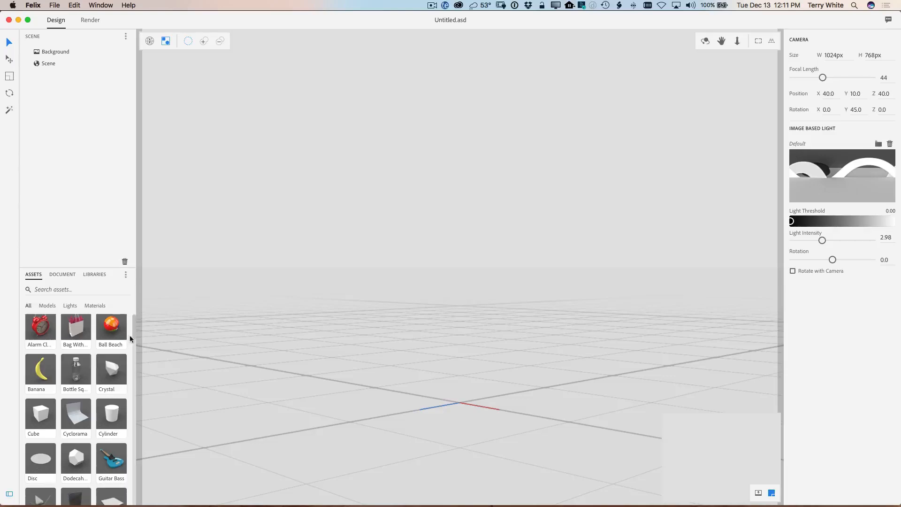
scroll(down, 3)
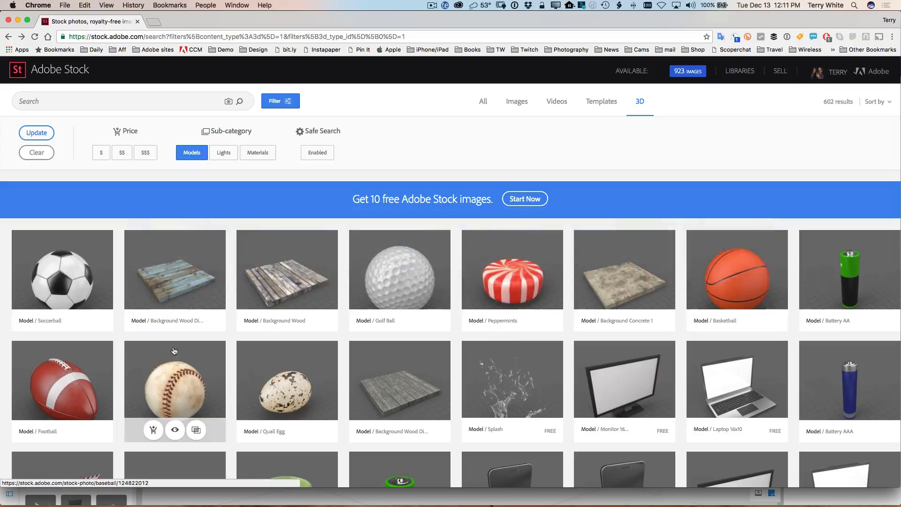
mouse_move(486, 278)
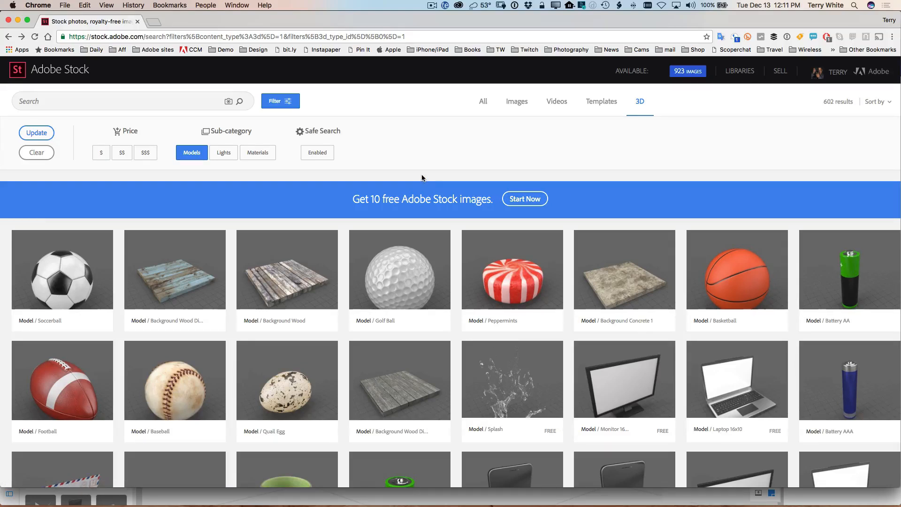
mouse_move(564, 305)
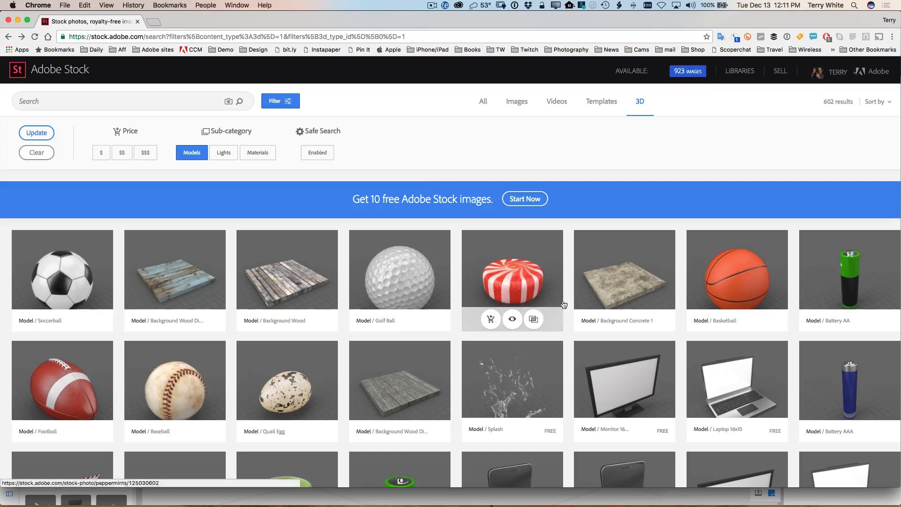
- Scroll through the Adobe Stock 3D Models search results
scroll(down, 3)
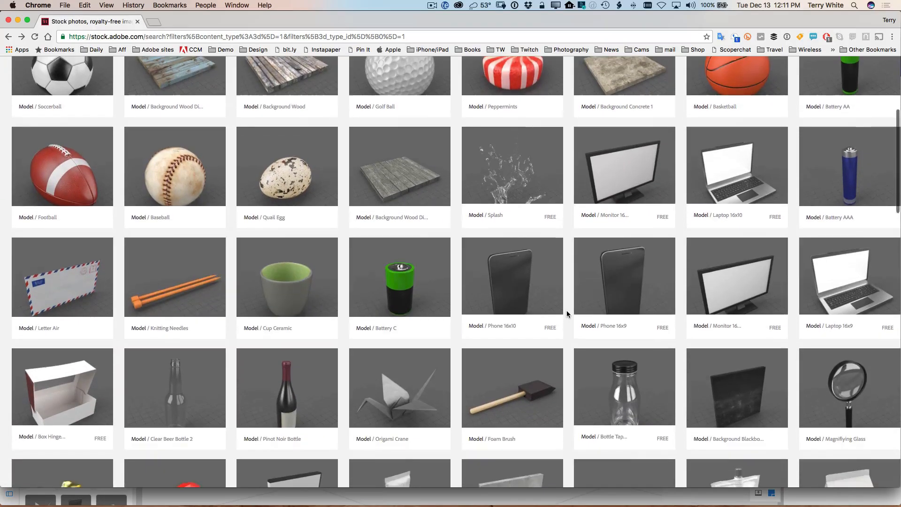
scroll(down, 3)
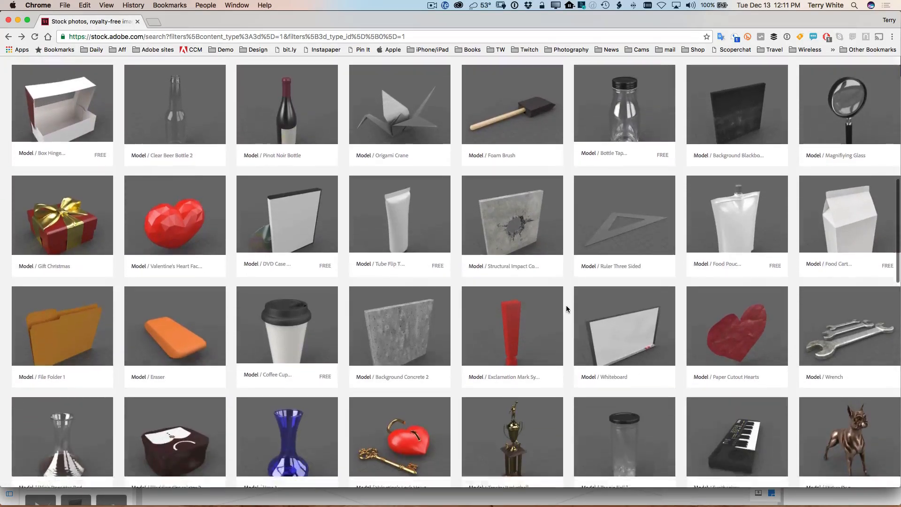
scroll(down, 3)
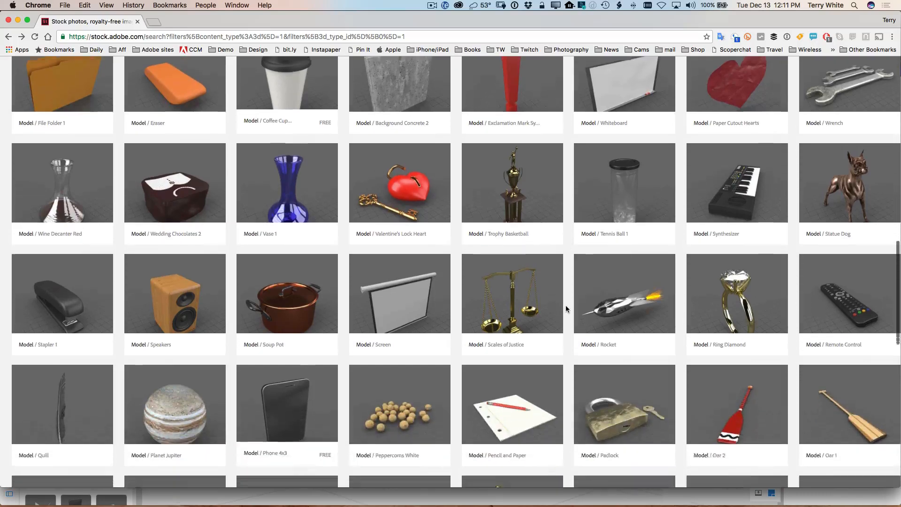
scroll(down, 3)
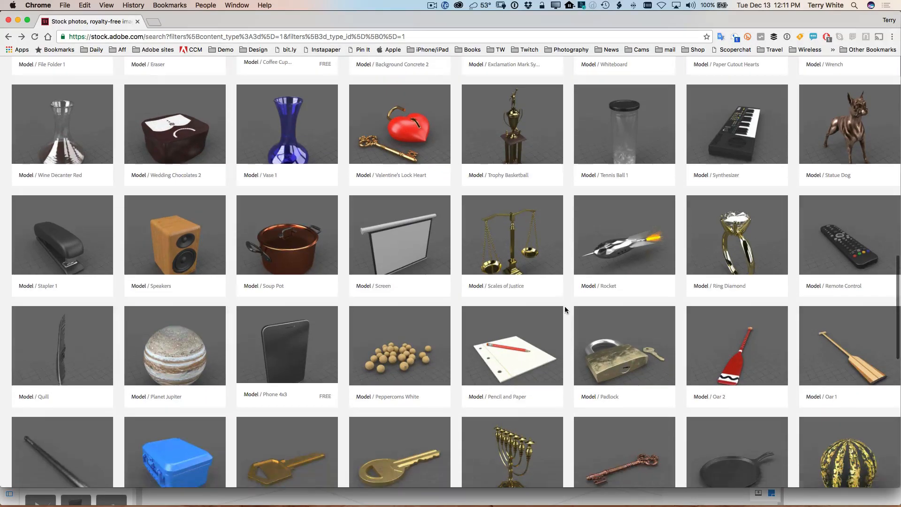
scroll(down, 3)
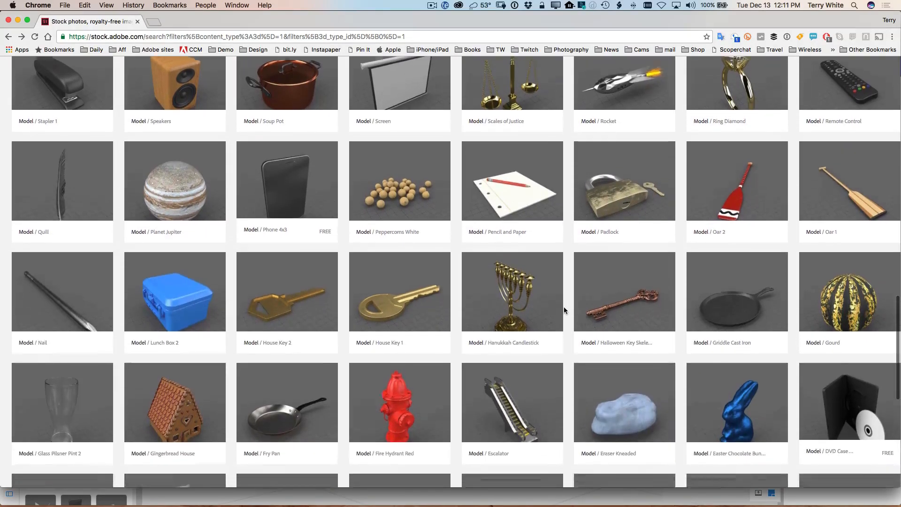
scroll(down, 3)
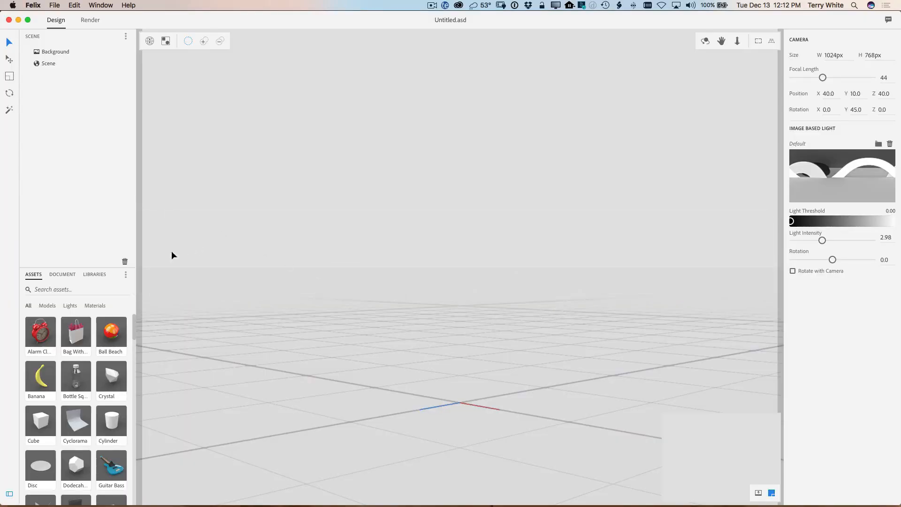
- Set the DesertBackground library graphic as the scene's Background image
click(95, 274)
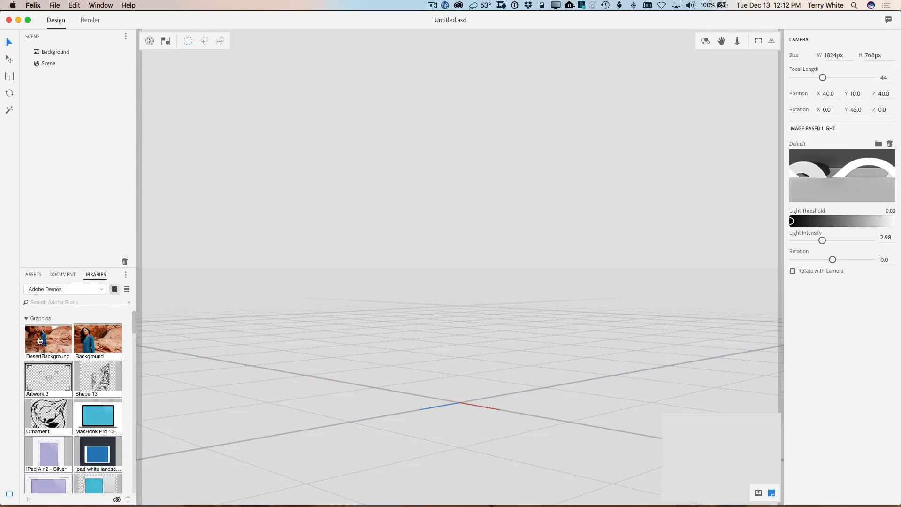
mouse_move(48, 339)
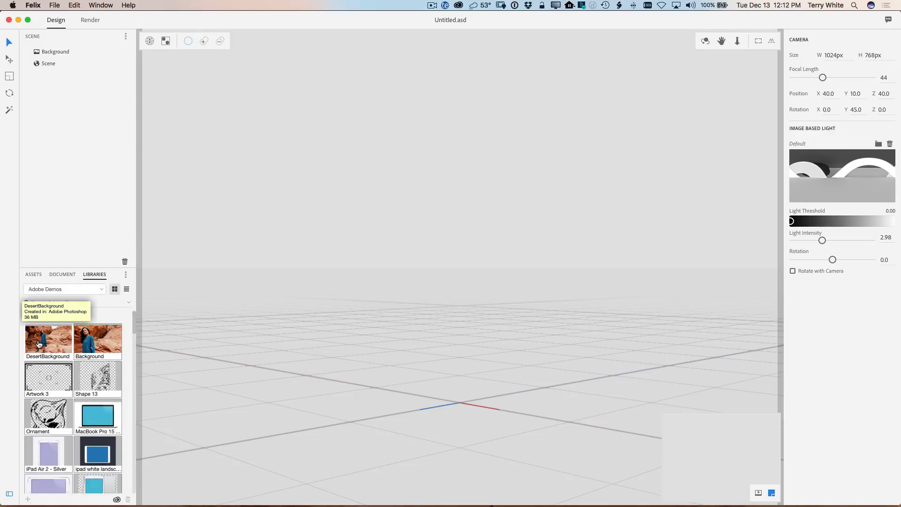
drag(48, 338, 296, 355)
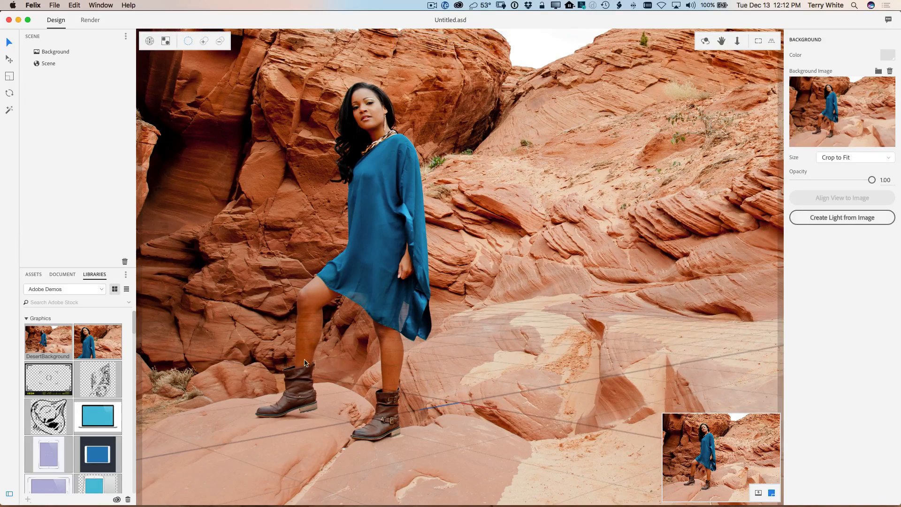
mouse_move(670, 335)
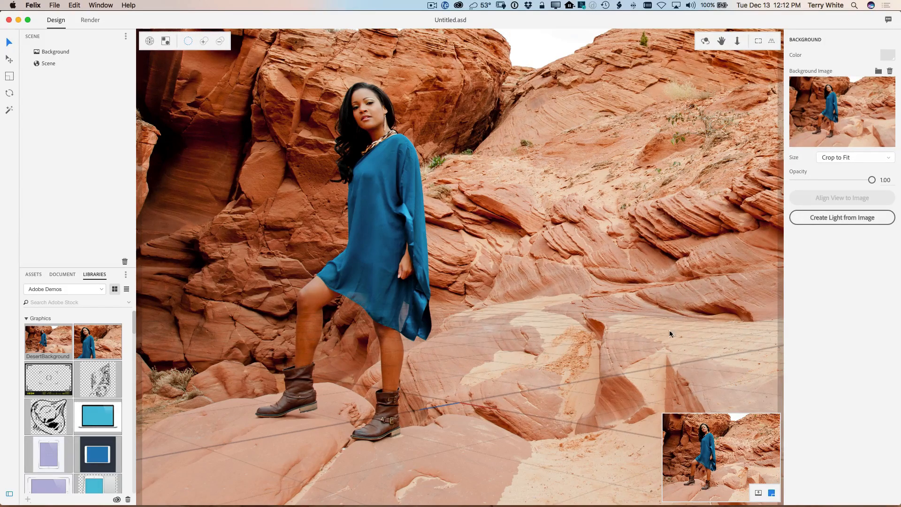
mouse_move(488, 389)
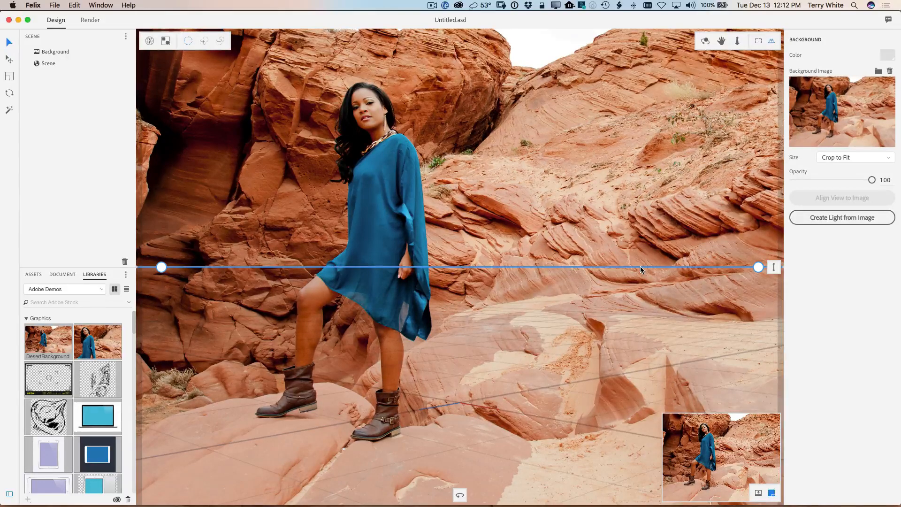
- Drag the horizon handles down to line up with the canyon's rock floor
drag(640, 267, 640, 272)
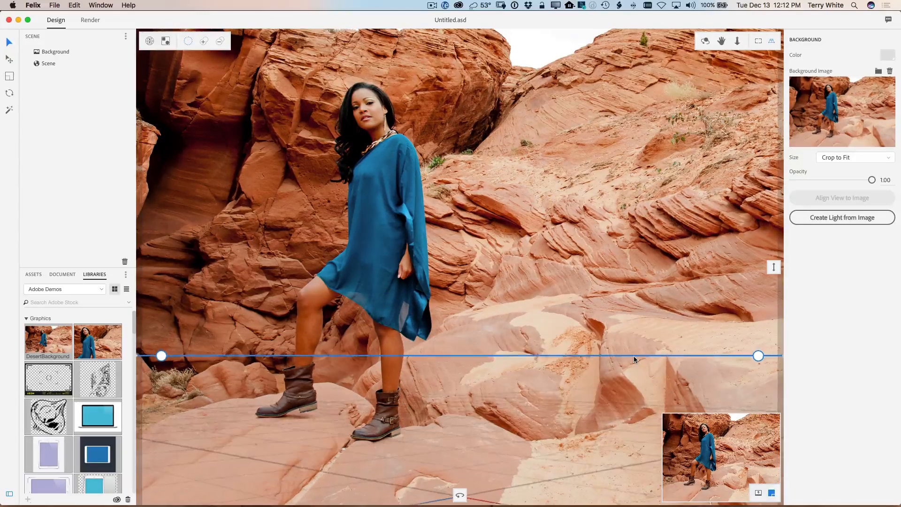
drag(635, 356, 634, 361)
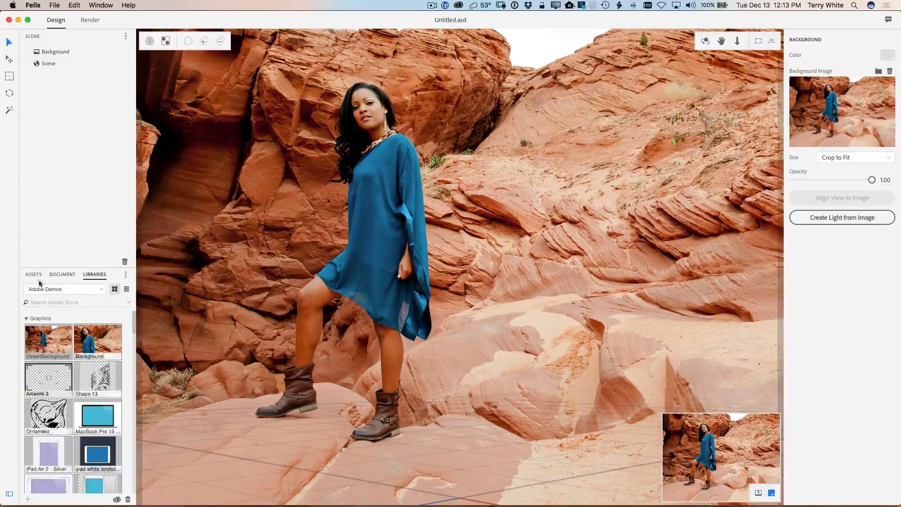
click(33, 274)
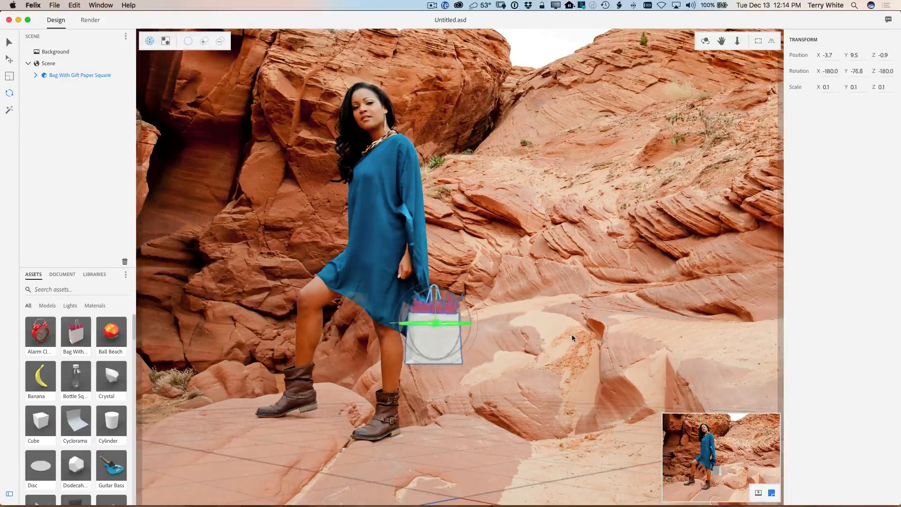
- Rotate the gift bag to face the camera and place it below her hand
drag(433, 323, 471, 329)
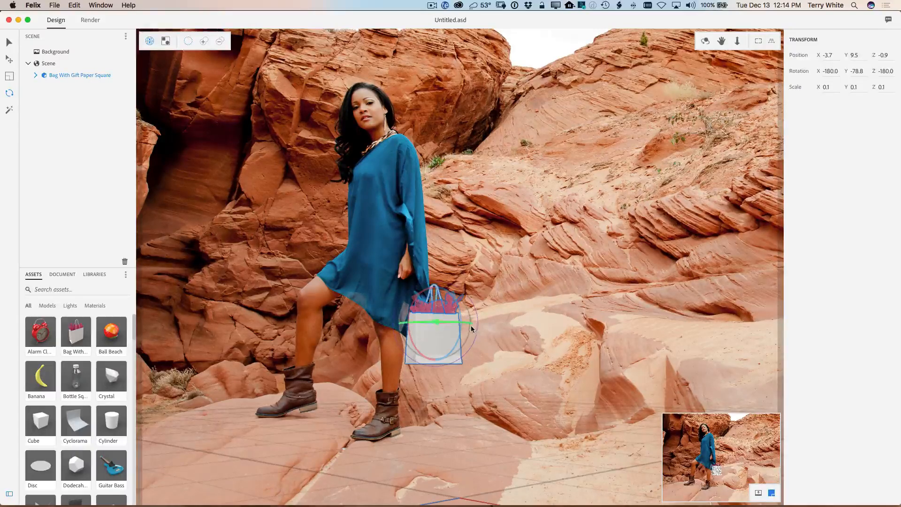
drag(471, 322, 434, 321)
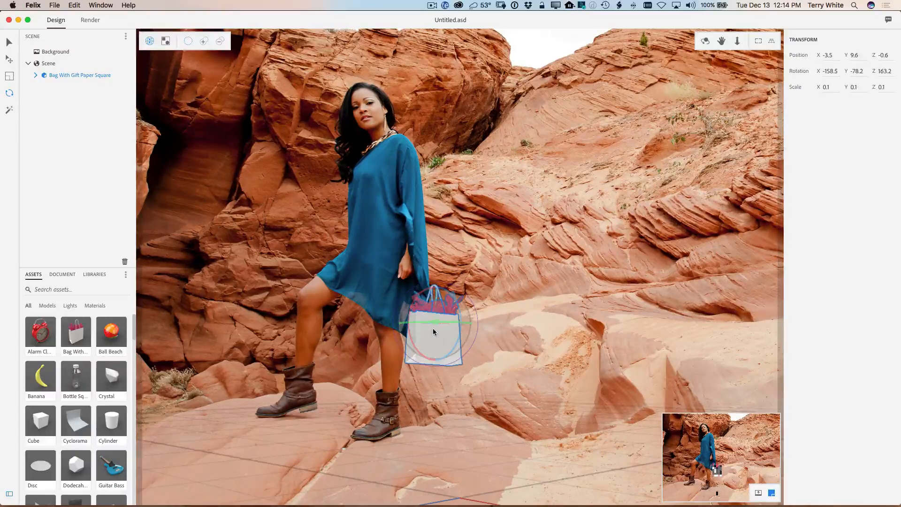
drag(434, 333, 437, 324)
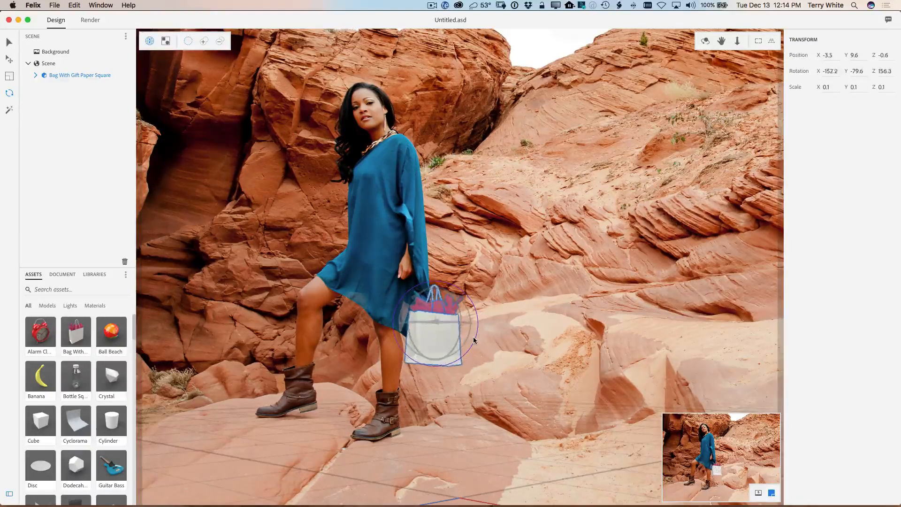
drag(473, 340, 460, 320)
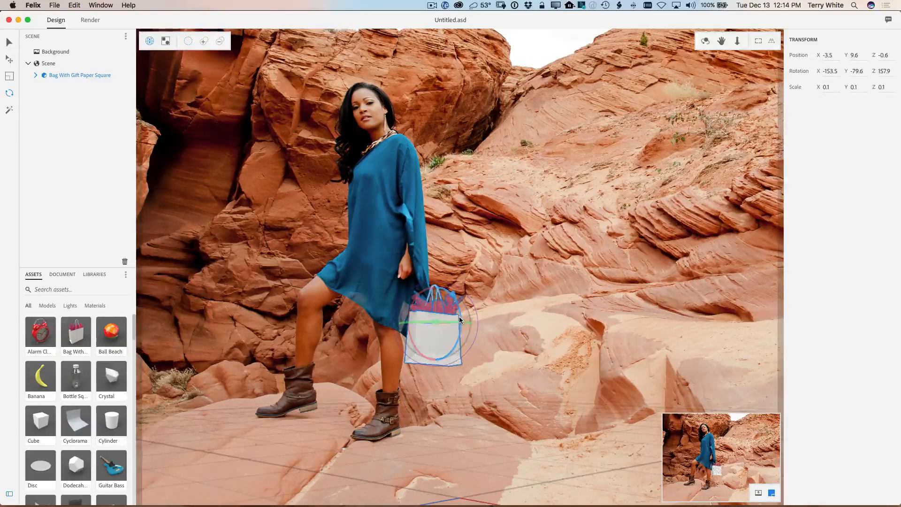
drag(442, 319, 442, 327)
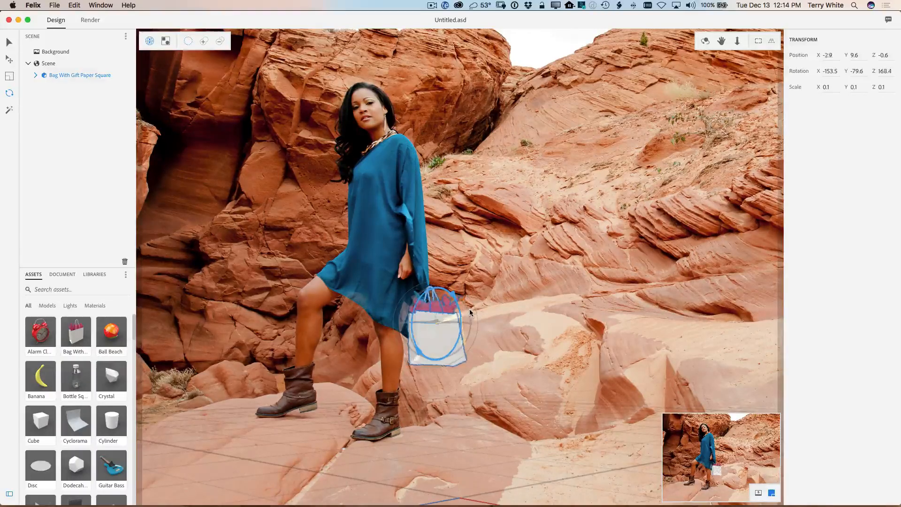
drag(470, 312, 470, 318)
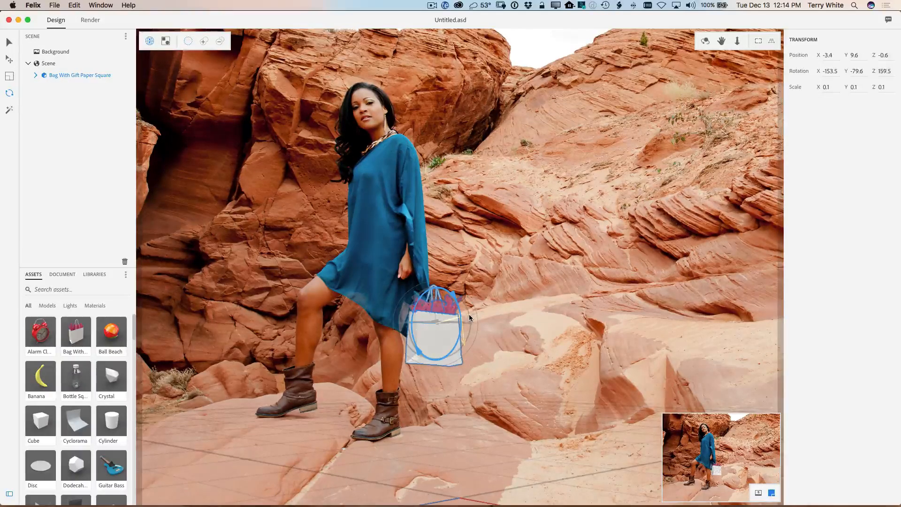
drag(468, 319, 445, 325)
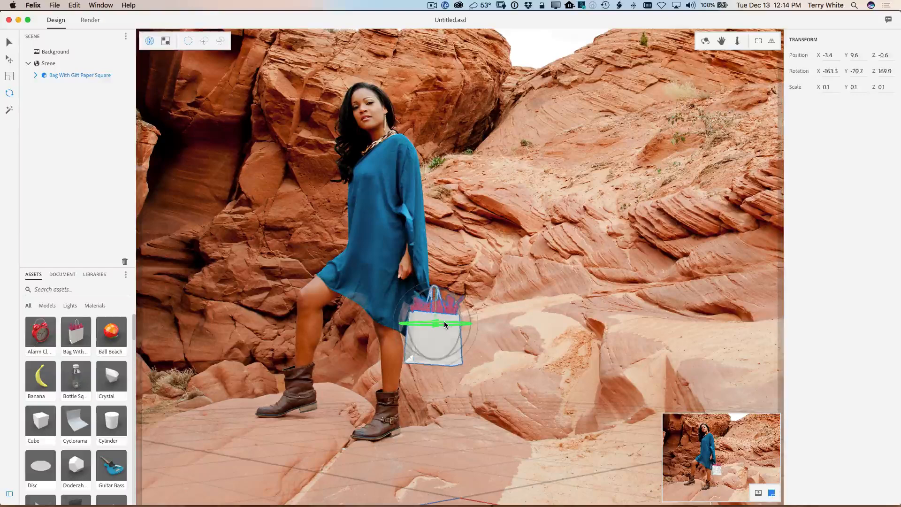
drag(445, 324, 442, 333)
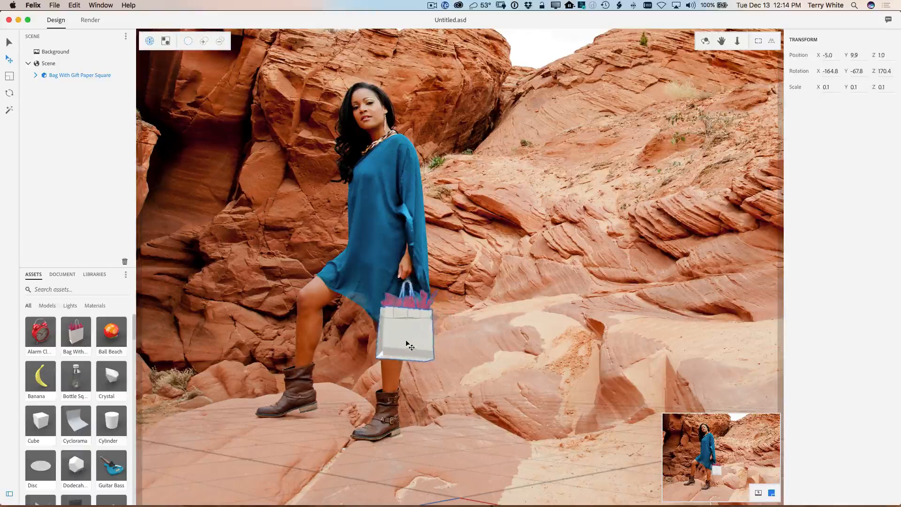
- Lift the gift bag upward until its handles meet the model's hand
drag(405, 342, 408, 356)
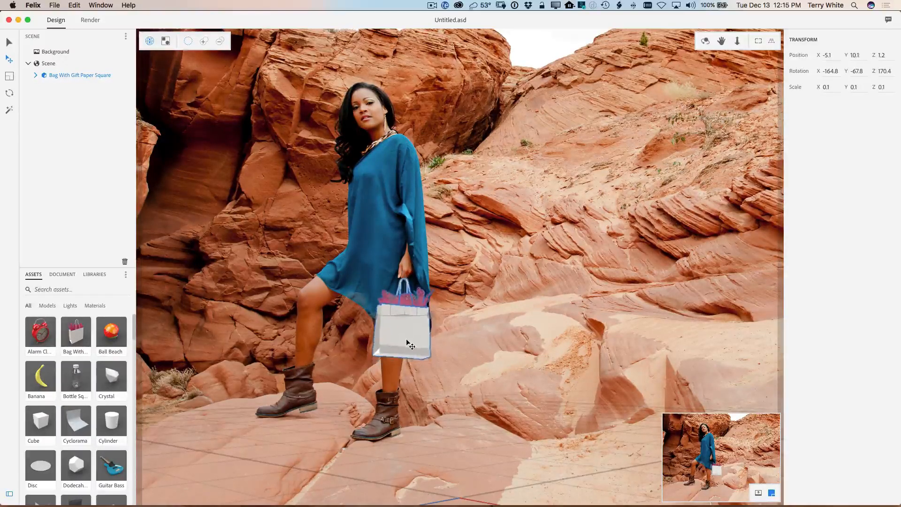
drag(410, 343, 411, 338)
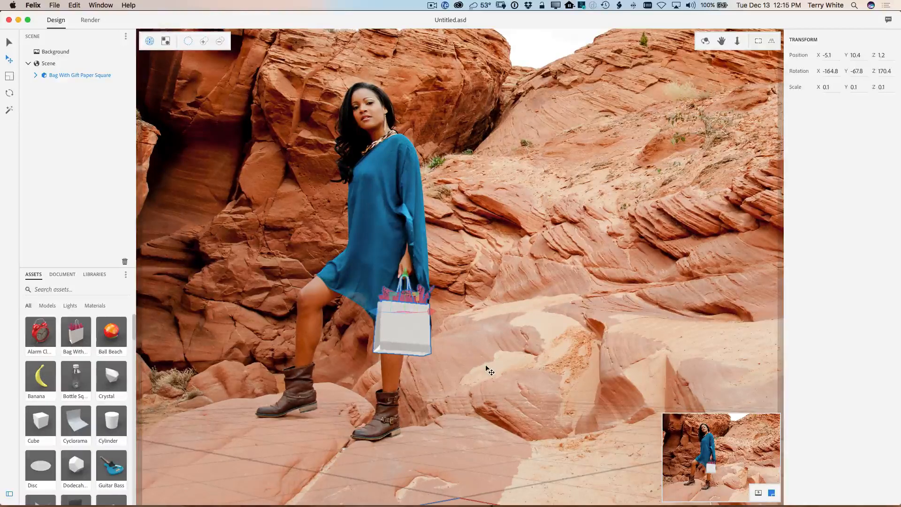
mouse_move(258, 204)
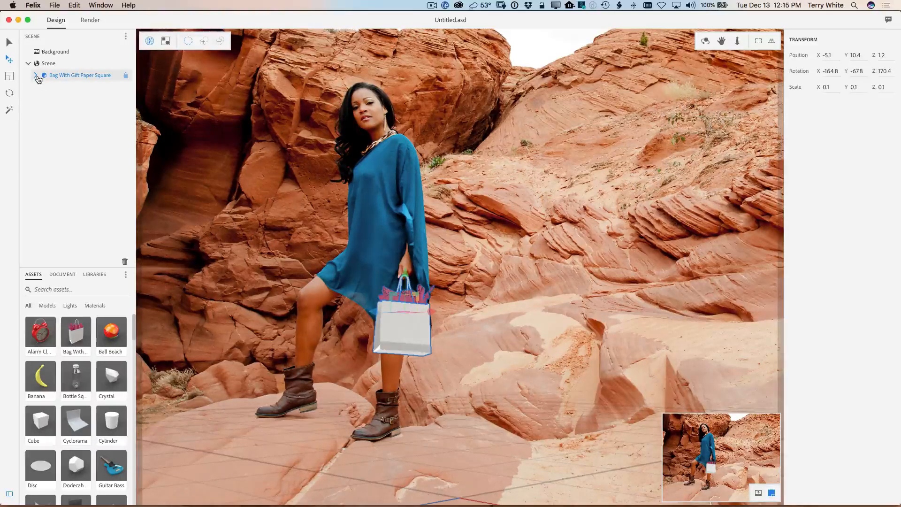
- Expand the gift bag's parts and select the second part's Mdl Material
click(37, 76)
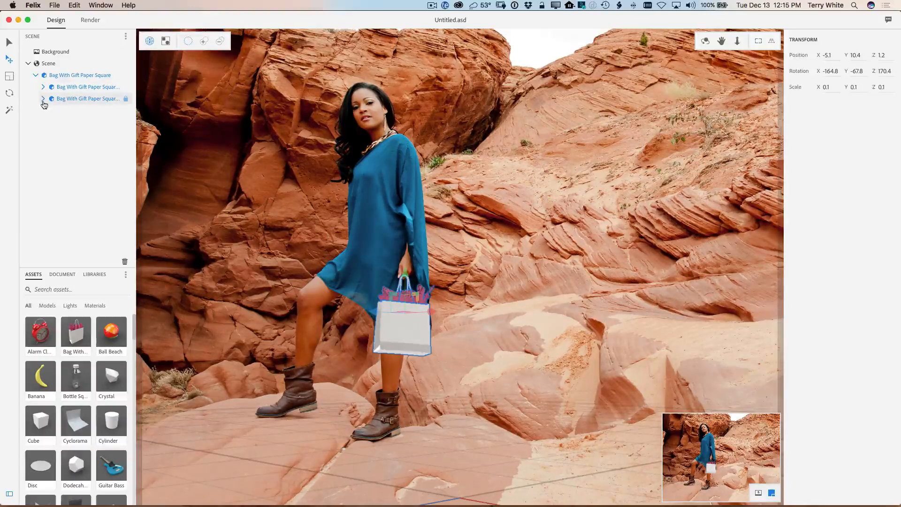
click(44, 98)
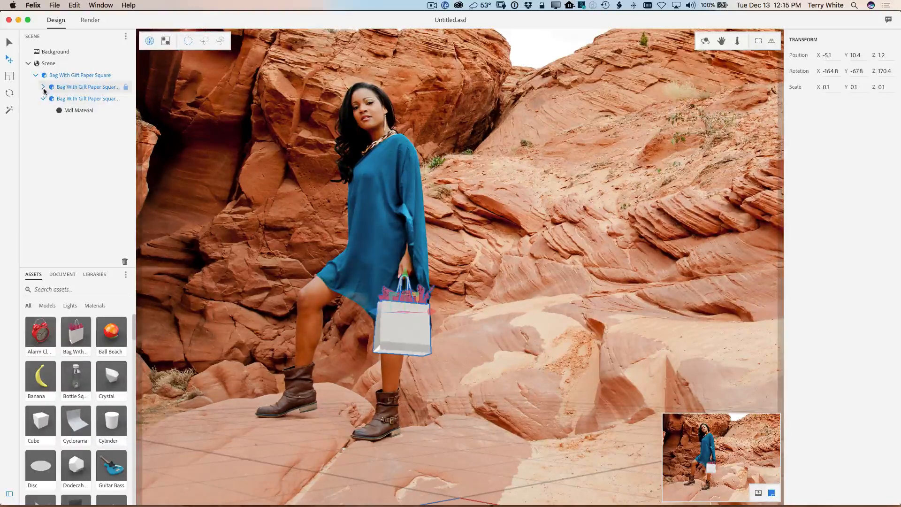
click(43, 86)
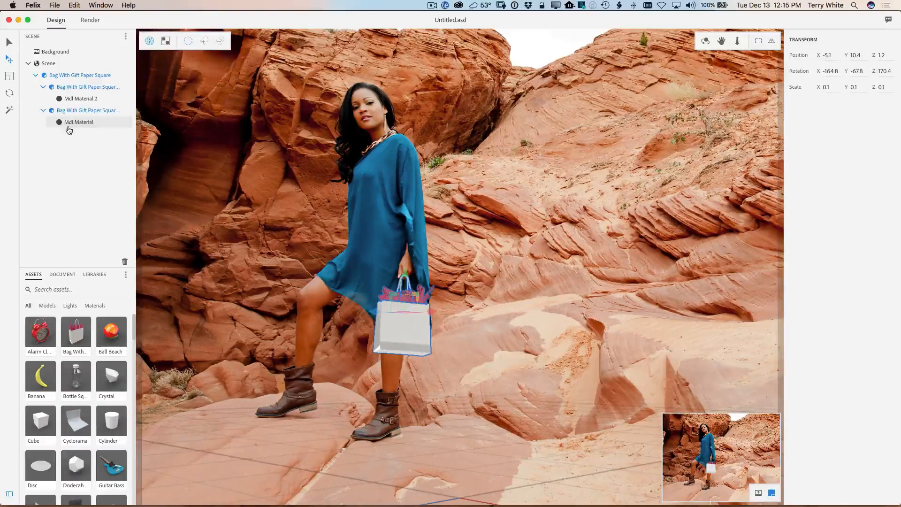
click(79, 122)
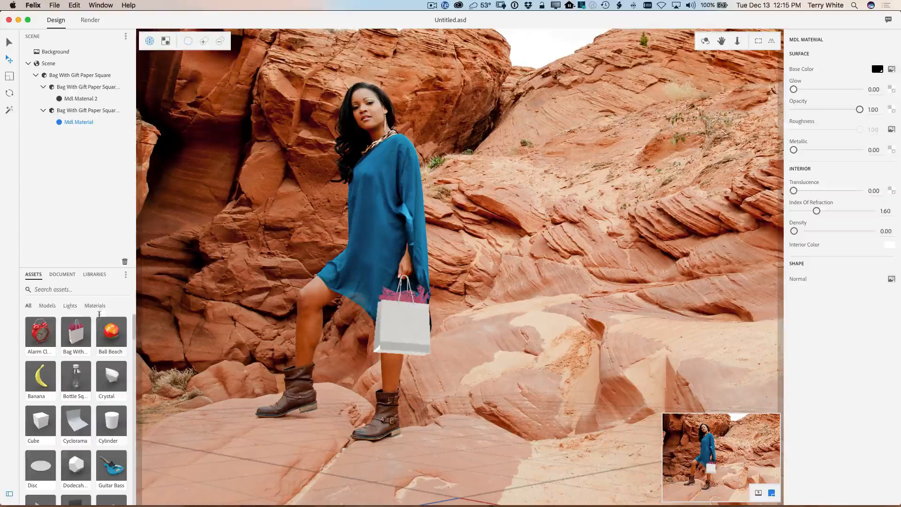
- Show the Materials assets and scroll down to Copper Clean
click(95, 305)
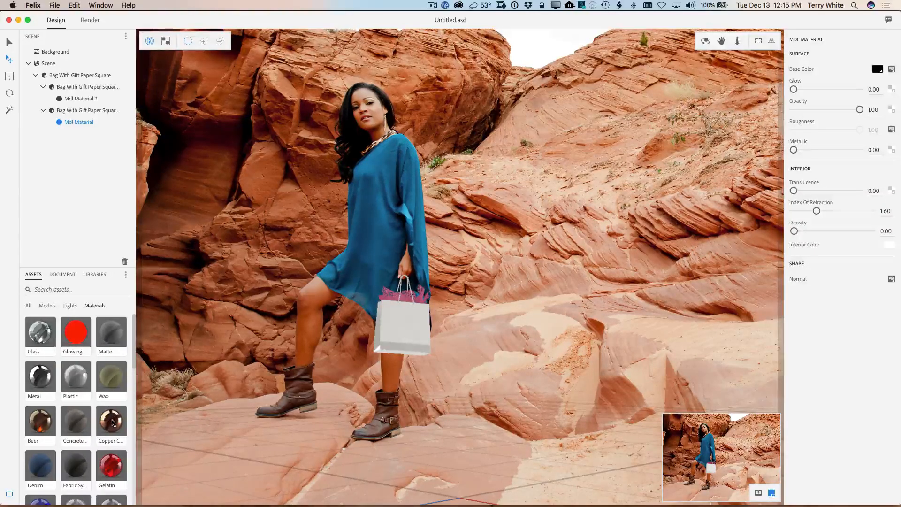
scroll(down, 3)
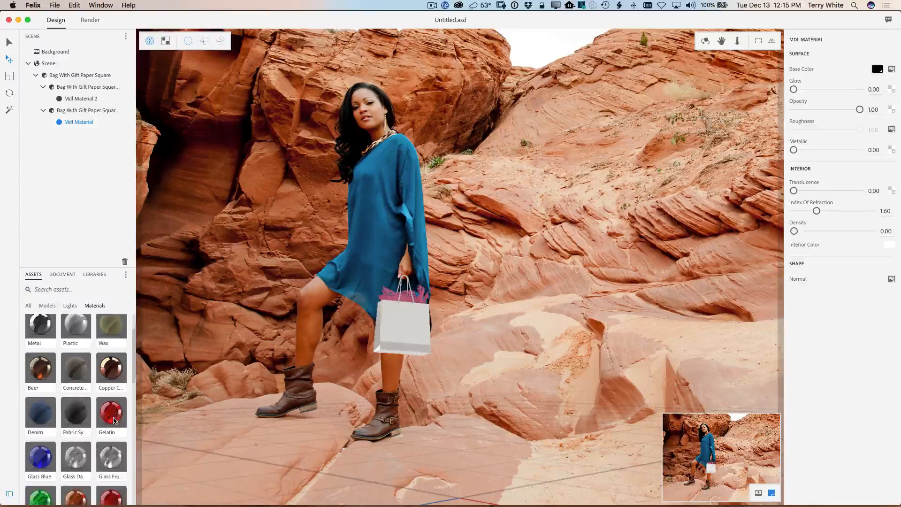
scroll(down, 3)
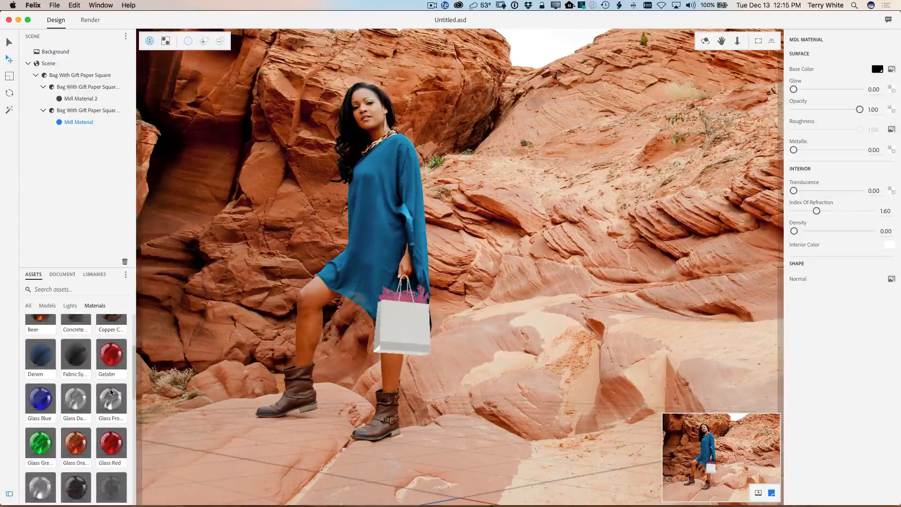
scroll(down, 3)
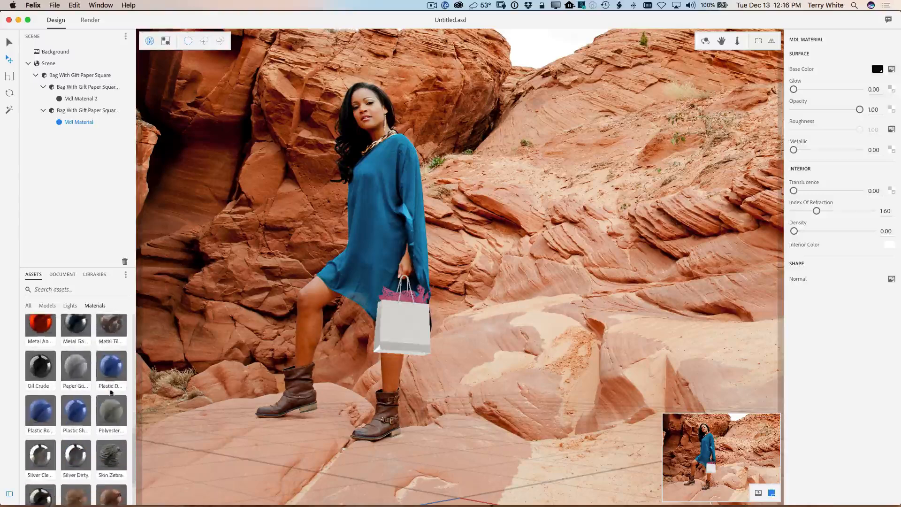
scroll(down, 3)
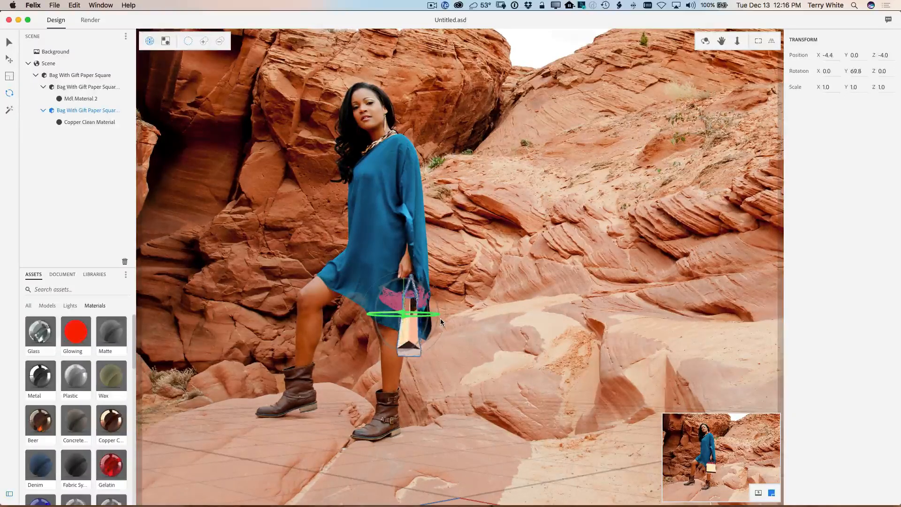
- Turn the copper bag part forward and move the bag into her hand
drag(408, 315, 405, 314)
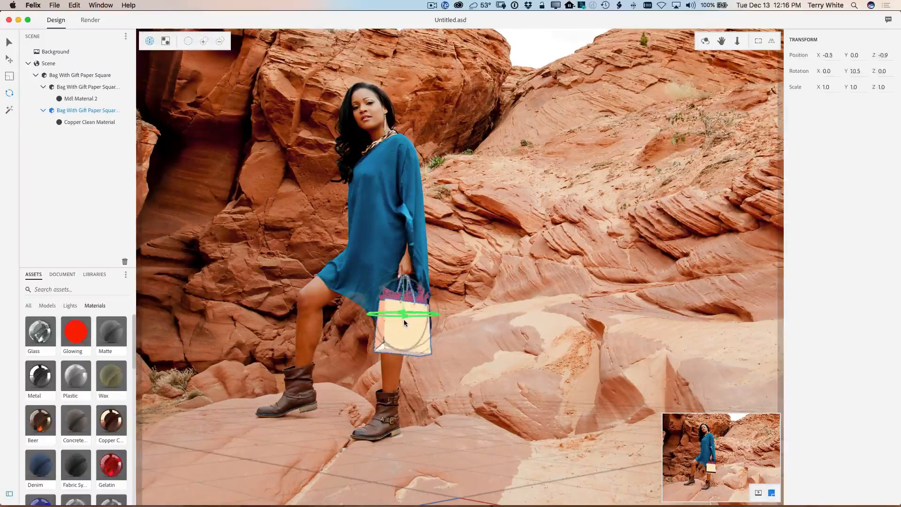
drag(406, 314, 406, 322)
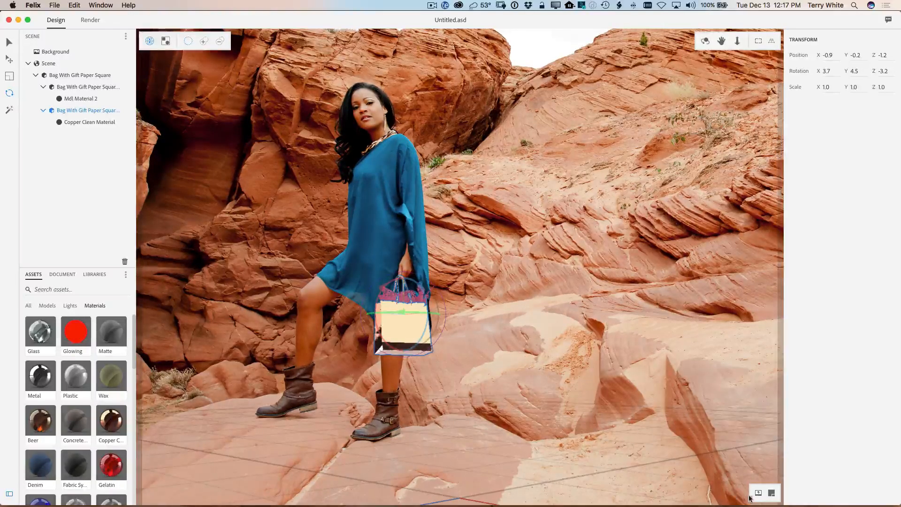
click(771, 492)
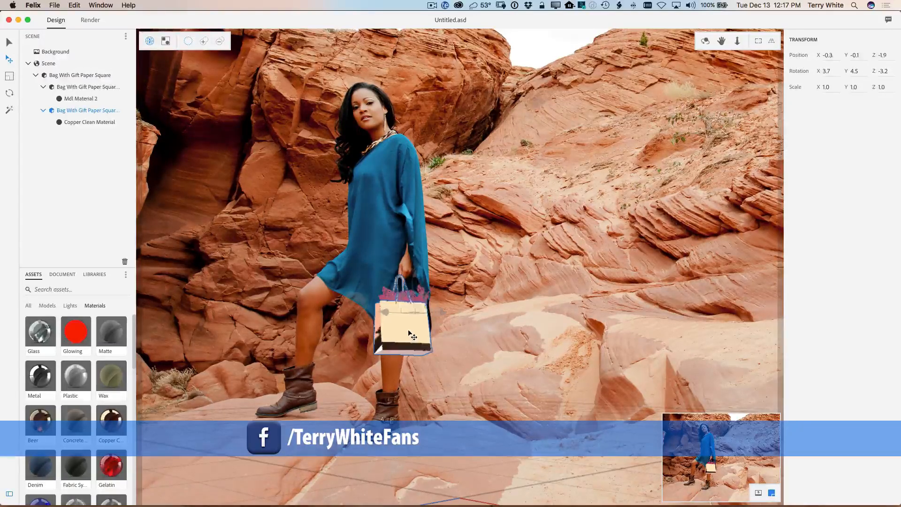
drag(411, 334, 405, 335)
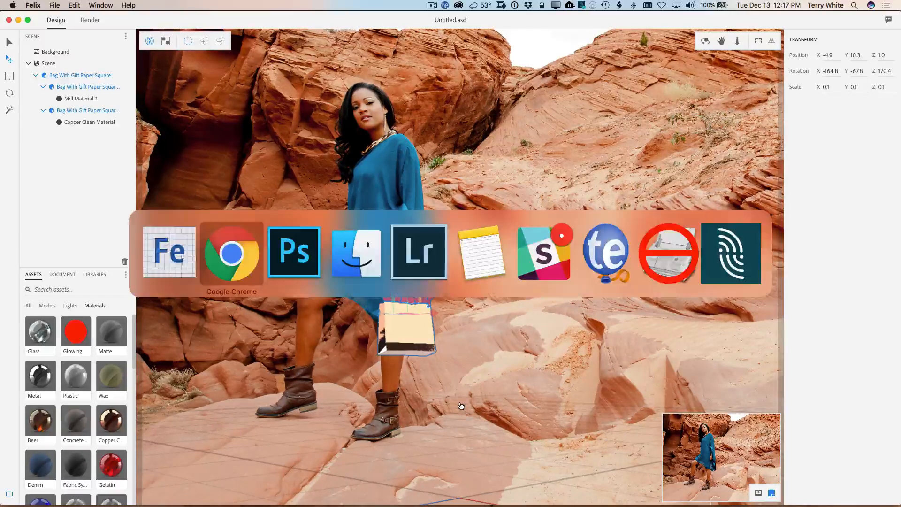
click(294, 253)
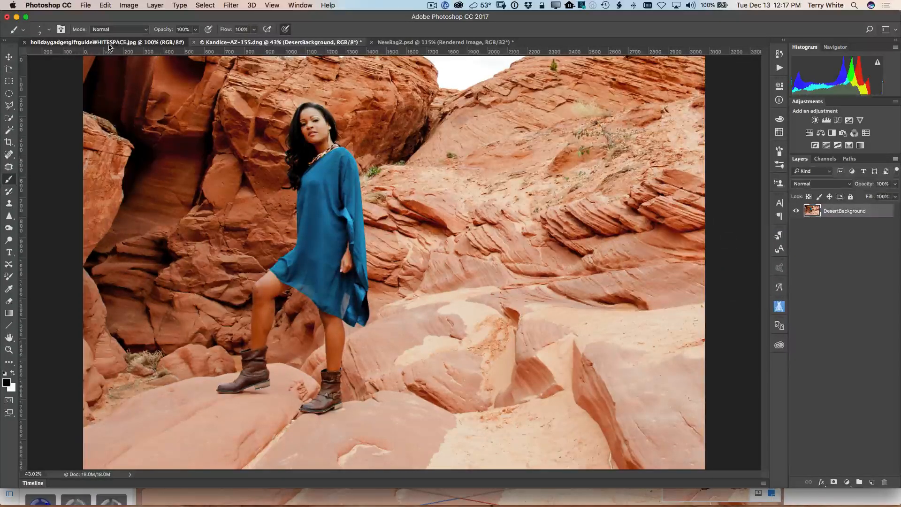
click(110, 41)
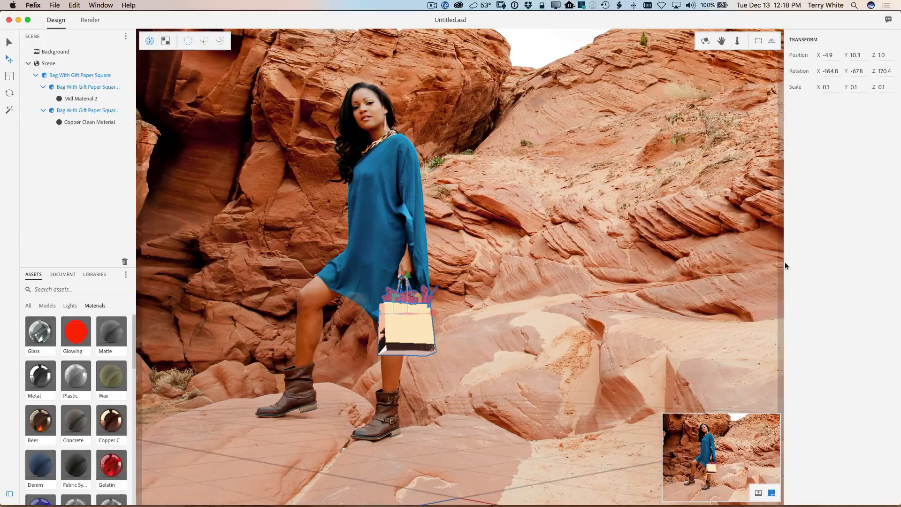
- Use holidaygadgetgiftguideWHITESPACE.jpg as Copper Clean Material's Base Color texture
click(87, 122)
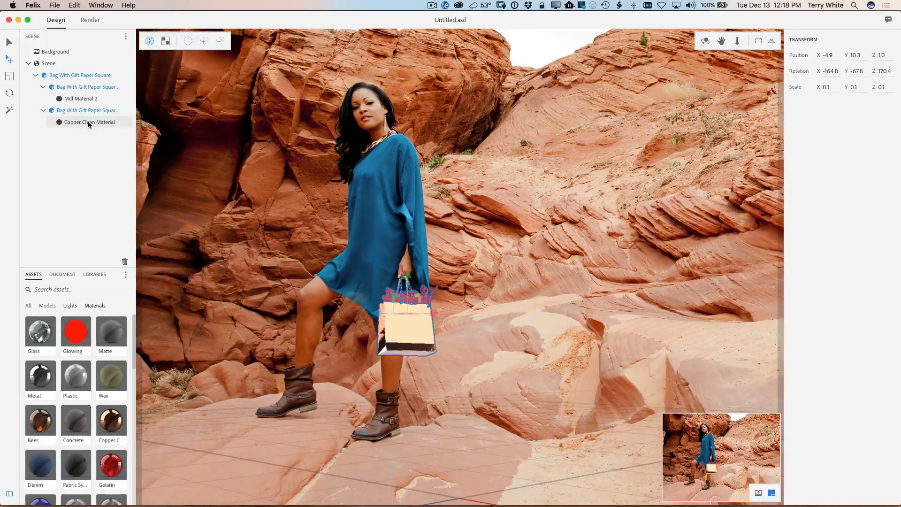
click(89, 122)
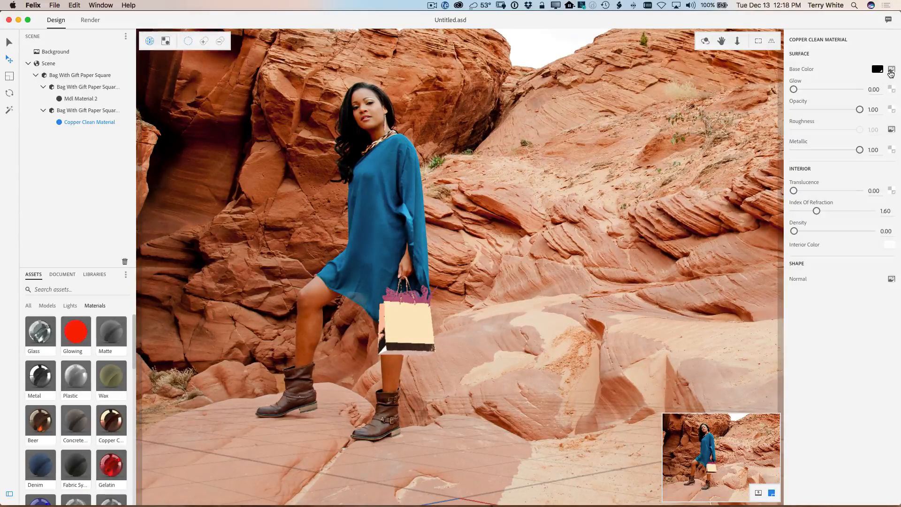
click(891, 69)
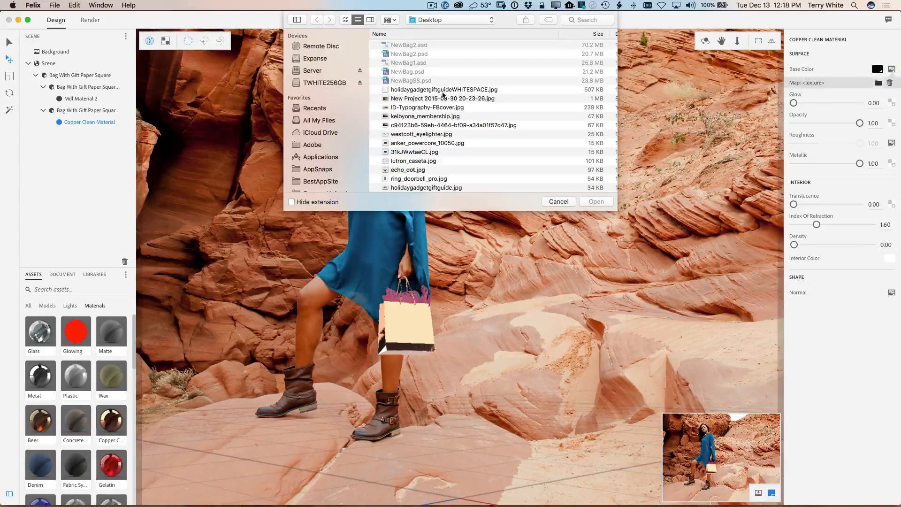
click(444, 89)
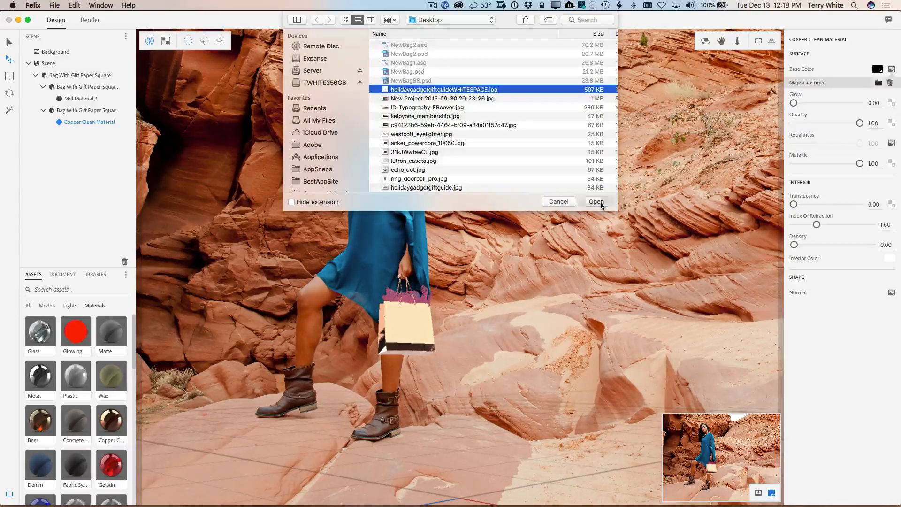
click(595, 201)
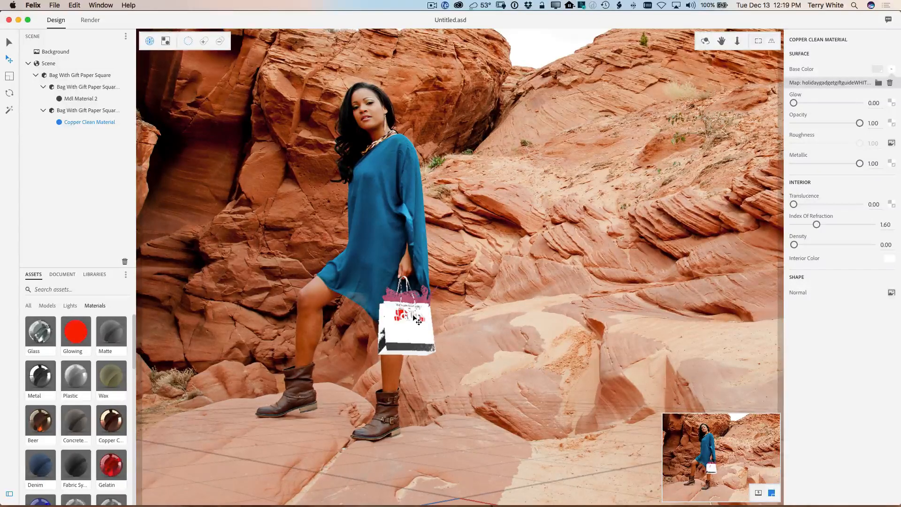
mouse_move(457, 357)
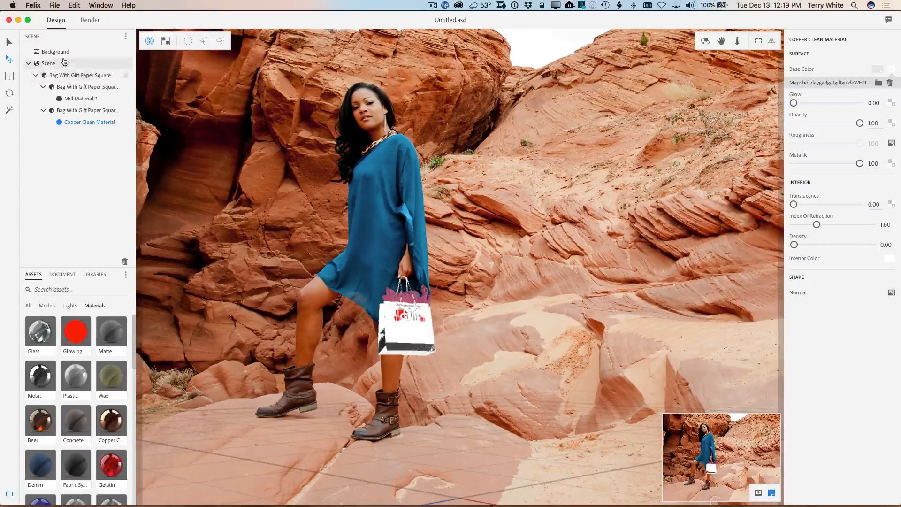
- Create a light from the Background photo, then reselect Copper Clean Material
click(56, 51)
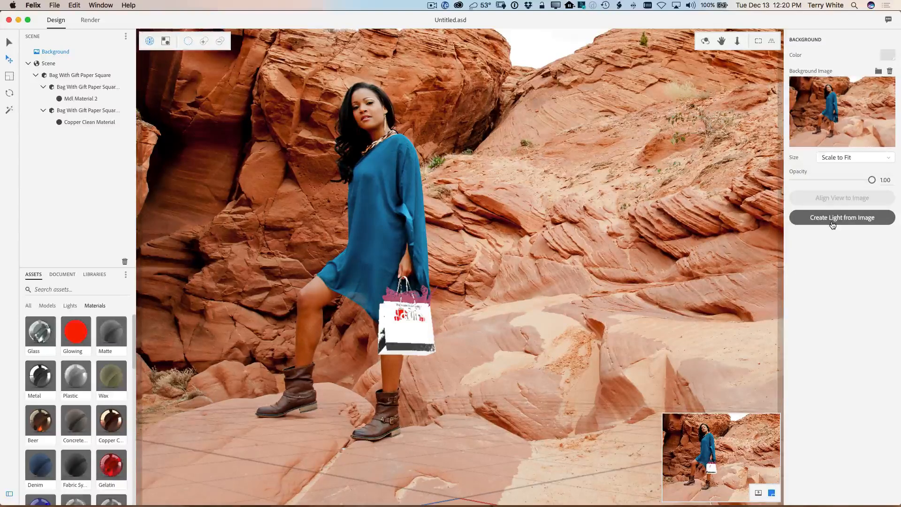
click(841, 218)
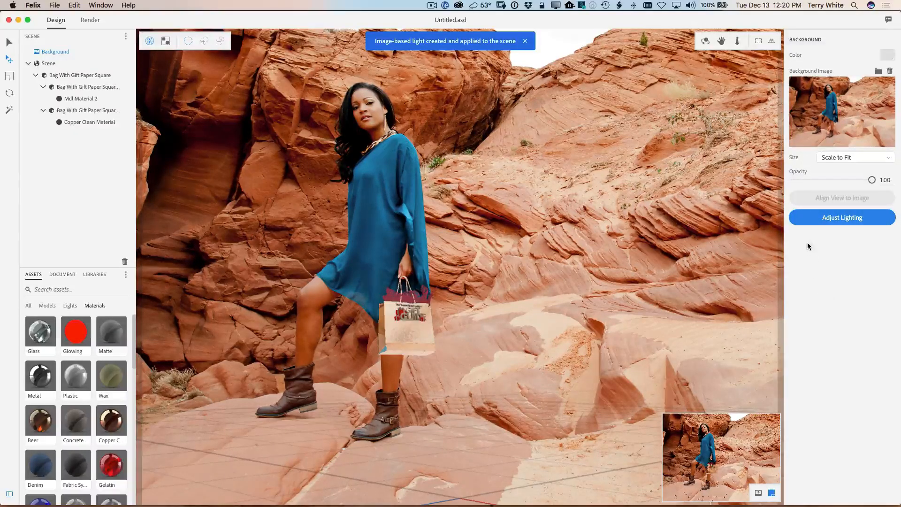
mouse_move(773, 276)
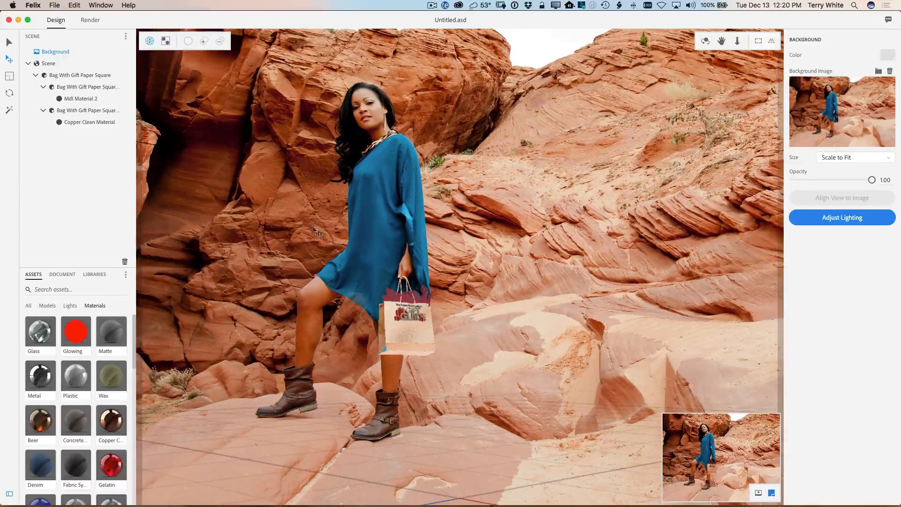
click(88, 122)
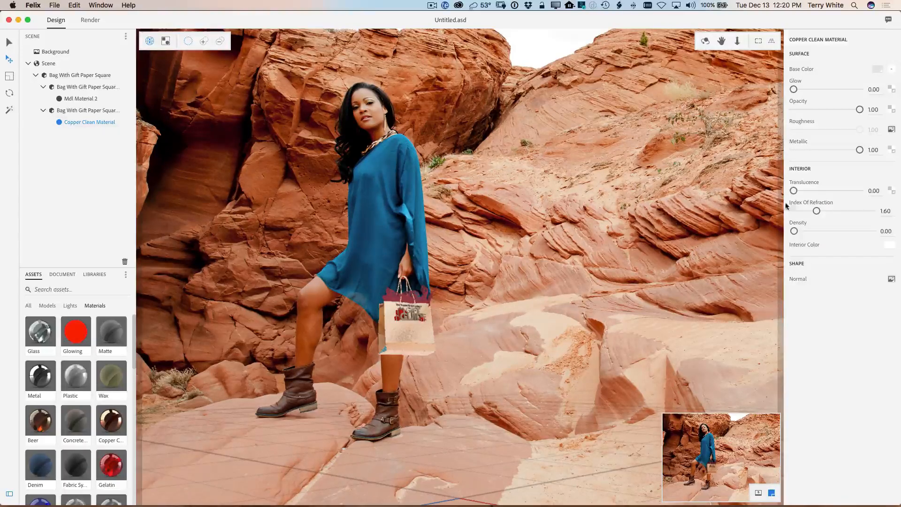
- Keep the bag material's metallic at 1.00, with density 0.06 and translucence 0.01
drag(859, 150, 850, 149)
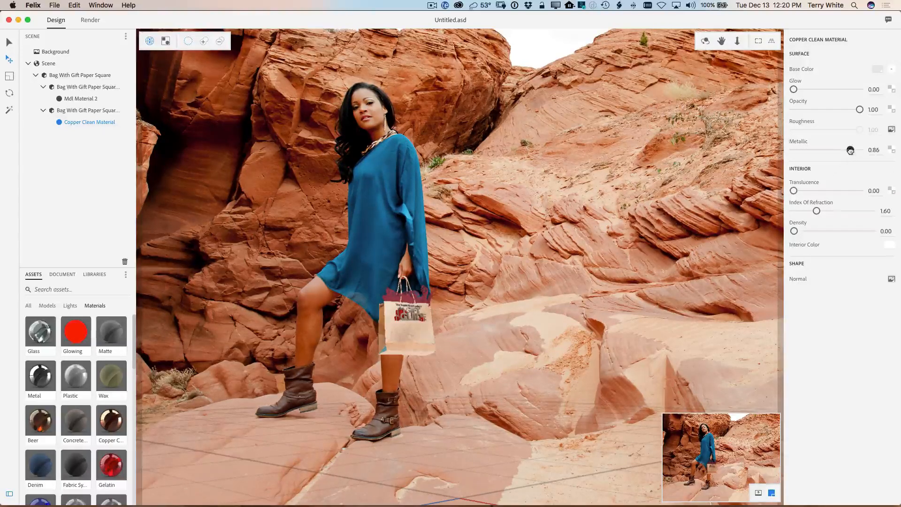
drag(850, 150, 852, 150)
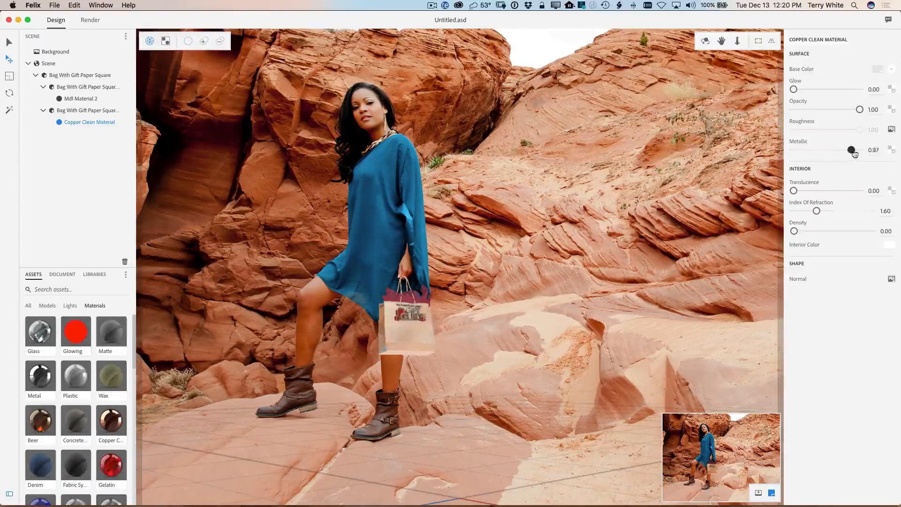
drag(850, 150, 860, 150)
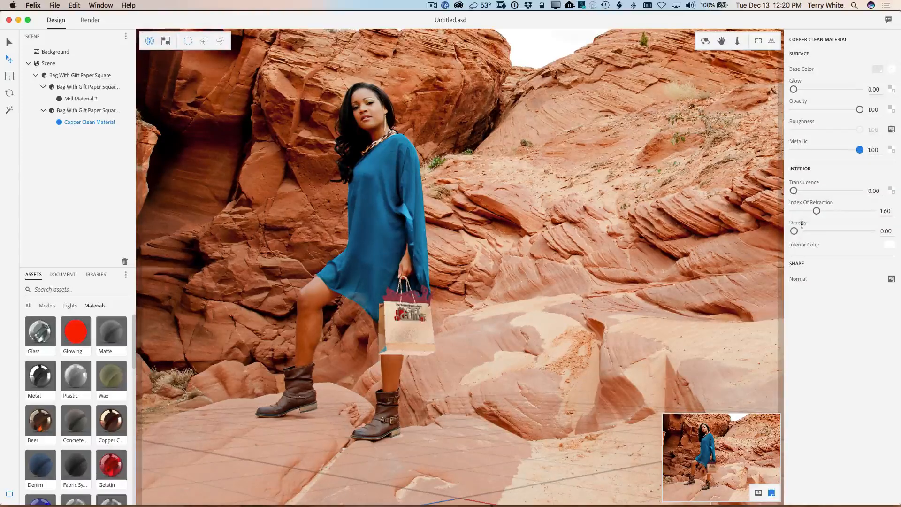
drag(794, 230, 810, 231)
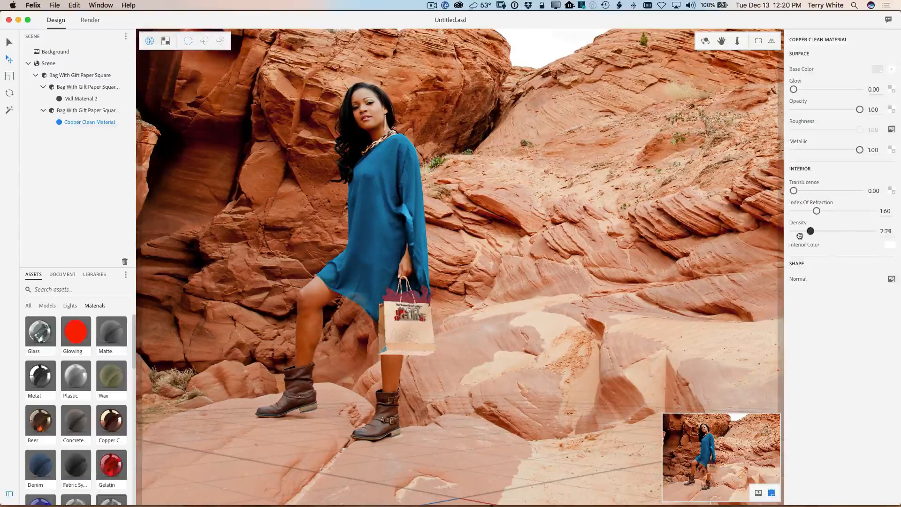
drag(810, 231, 792, 231)
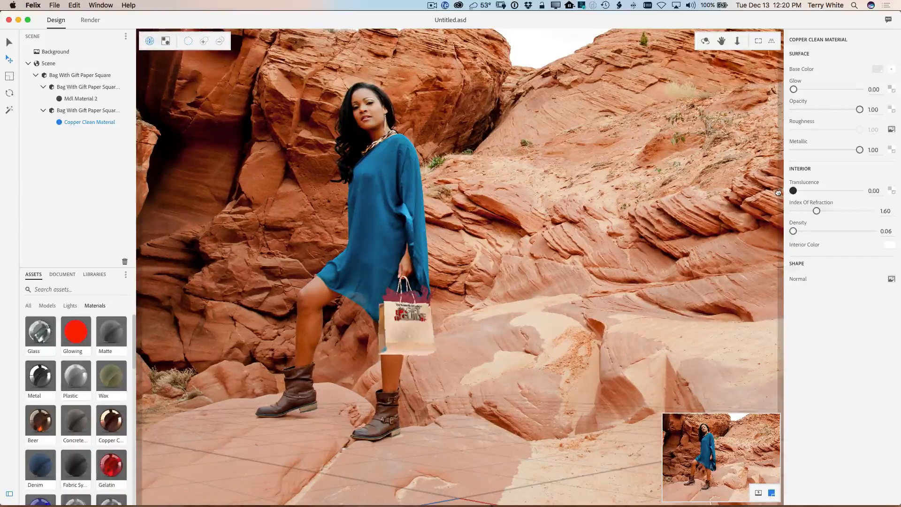
drag(792, 190, 796, 190)
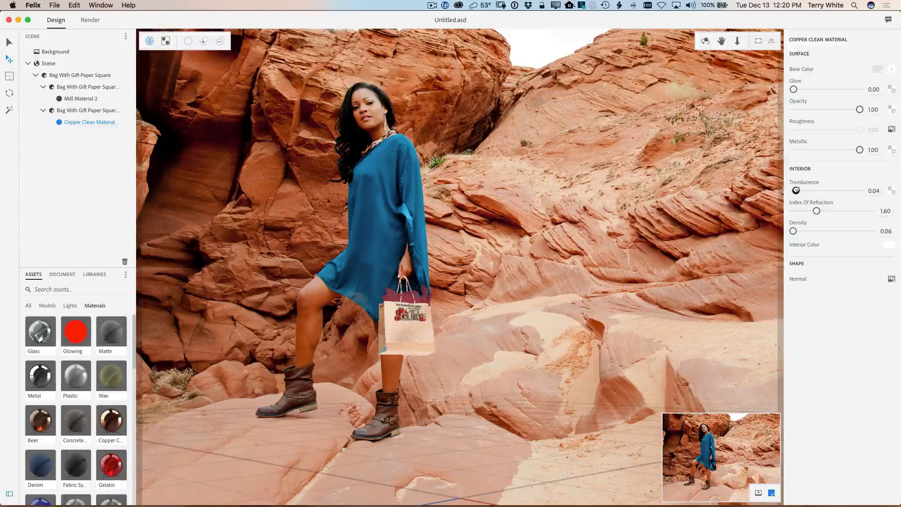
drag(796, 190, 793, 190)
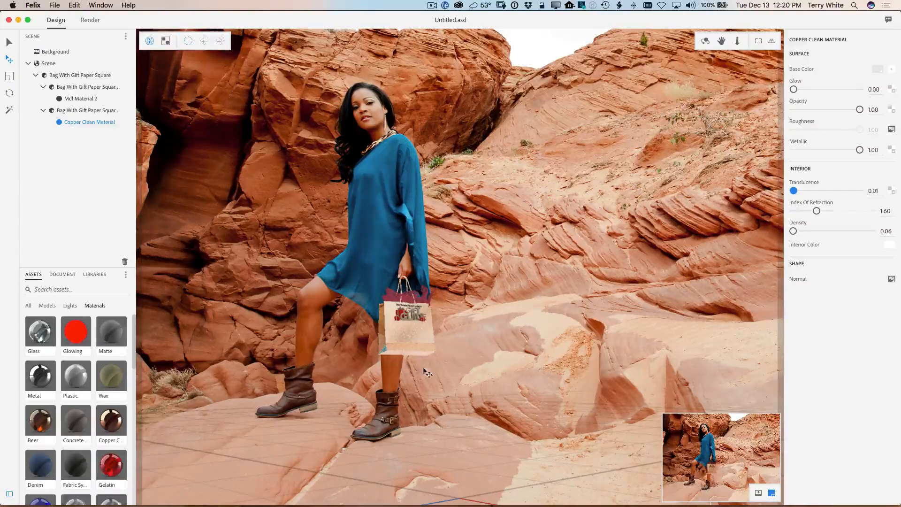
mouse_move(836, 364)
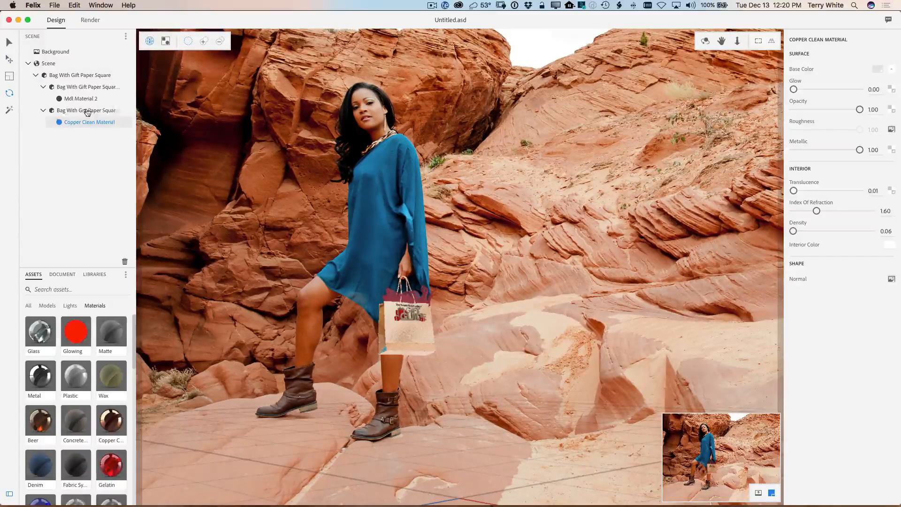
- Select Bag With Gift Paper Square and rotate it to hang naturally in the hand
click(408, 319)
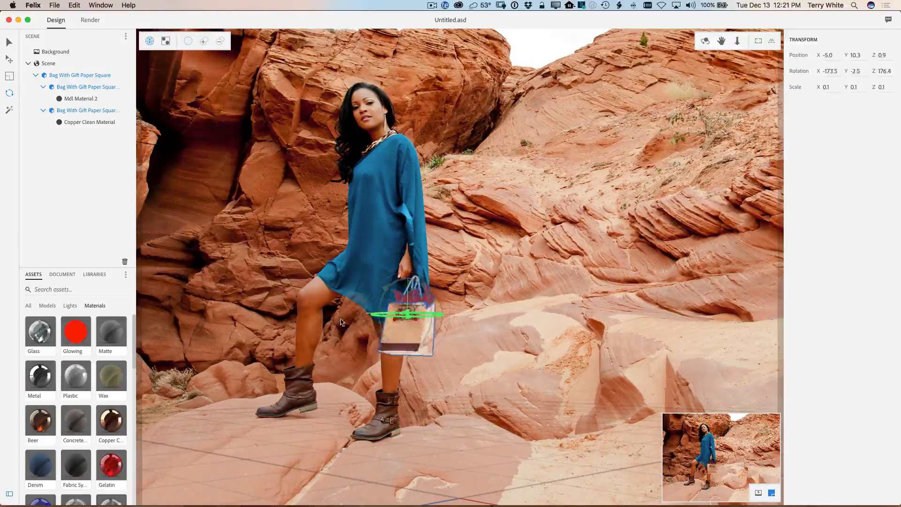
drag(391, 314, 408, 321)
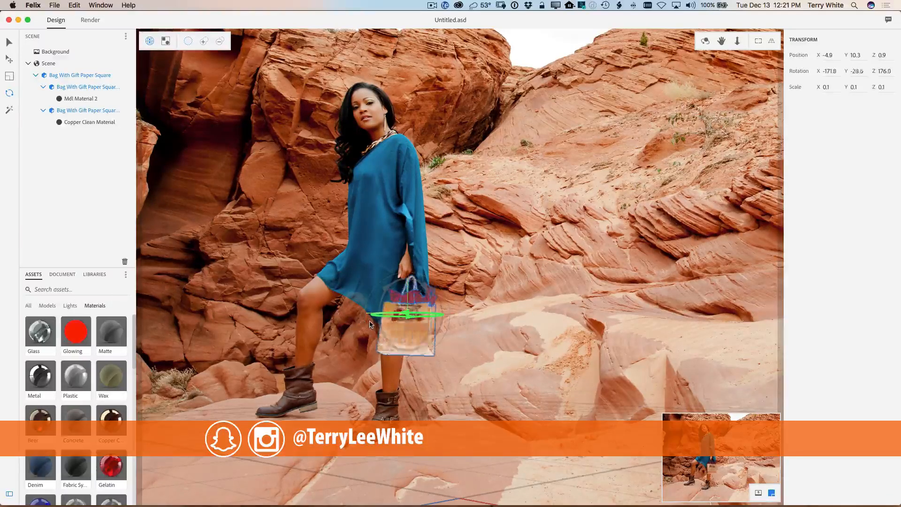
drag(379, 315, 408, 315)
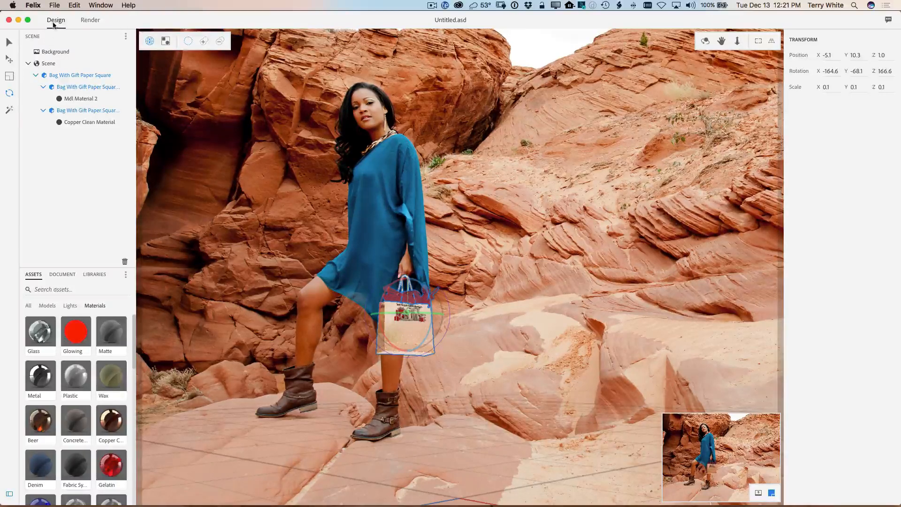
- In the Render settings, keep render quality at Low (Fast)
click(90, 20)
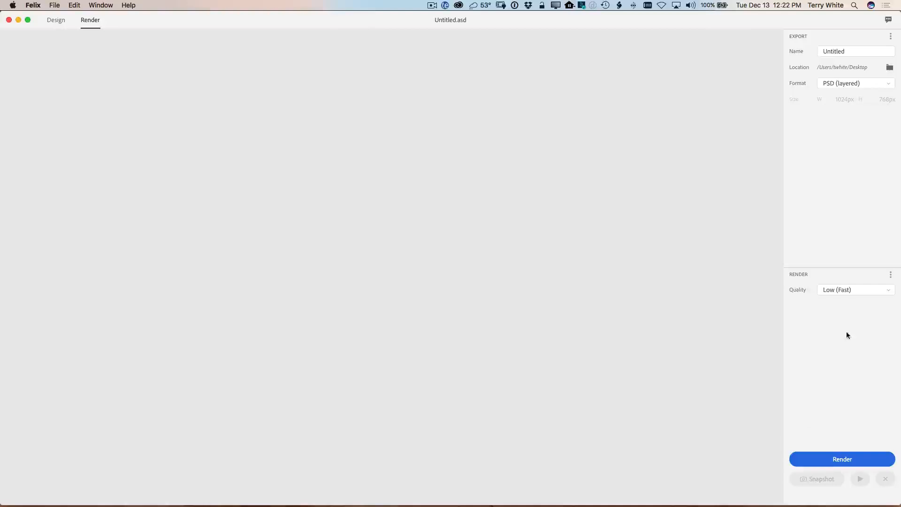
click(854, 289)
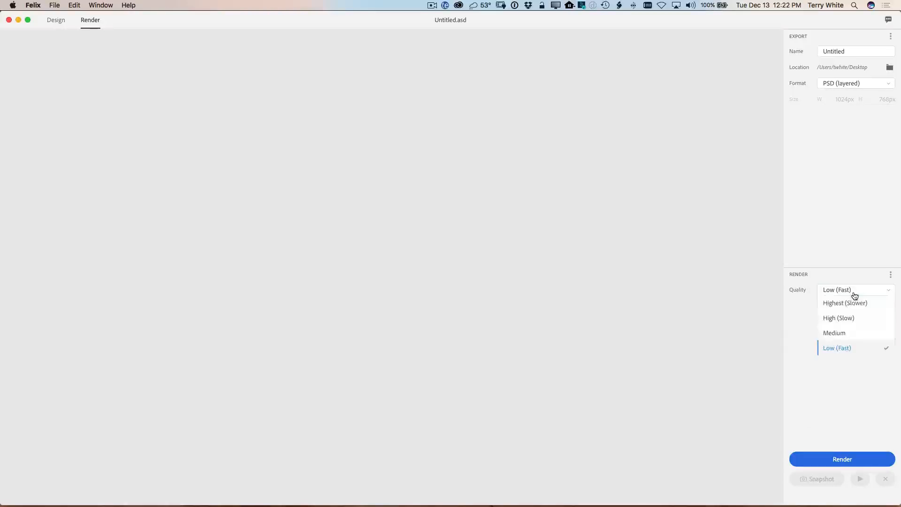
mouse_move(842, 355)
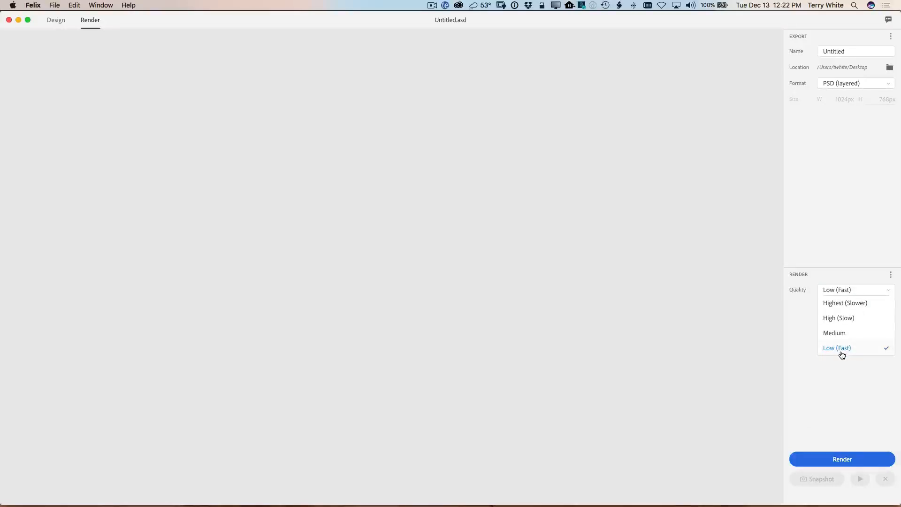
mouse_move(834, 355)
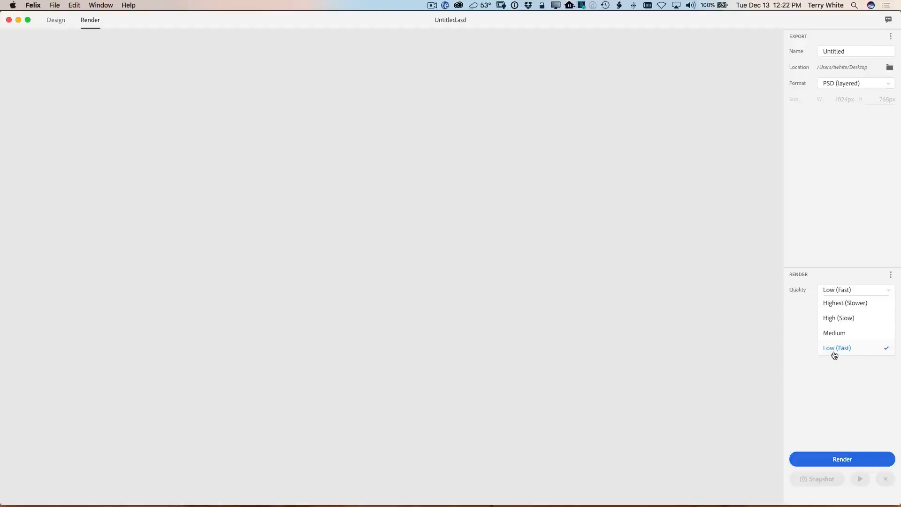
mouse_move(851, 336)
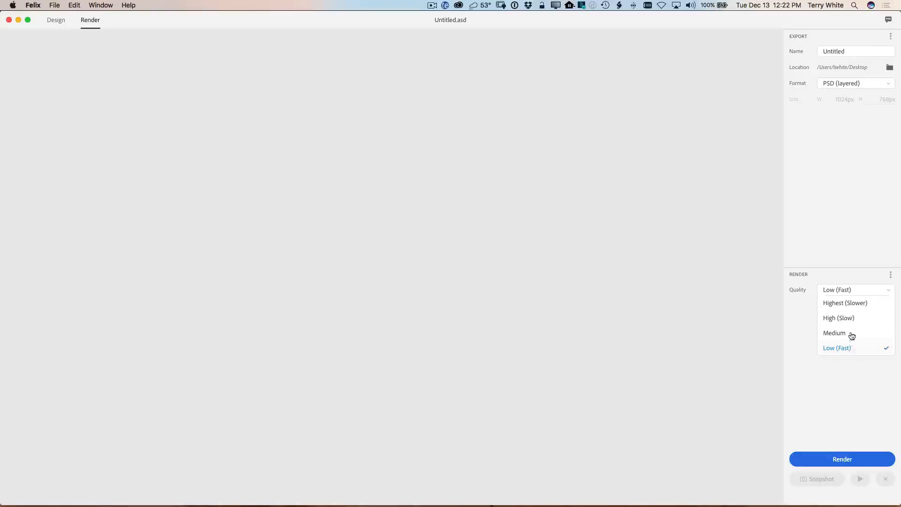
mouse_move(857, 312)
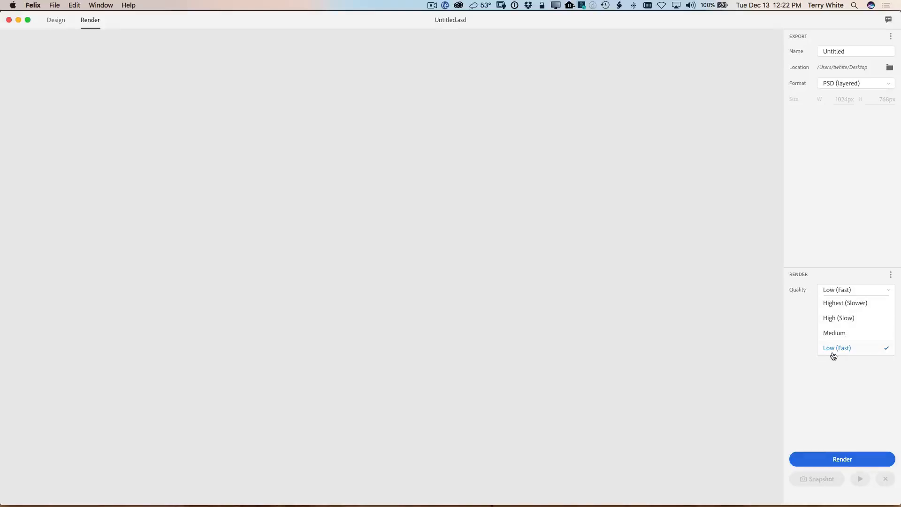
click(836, 347)
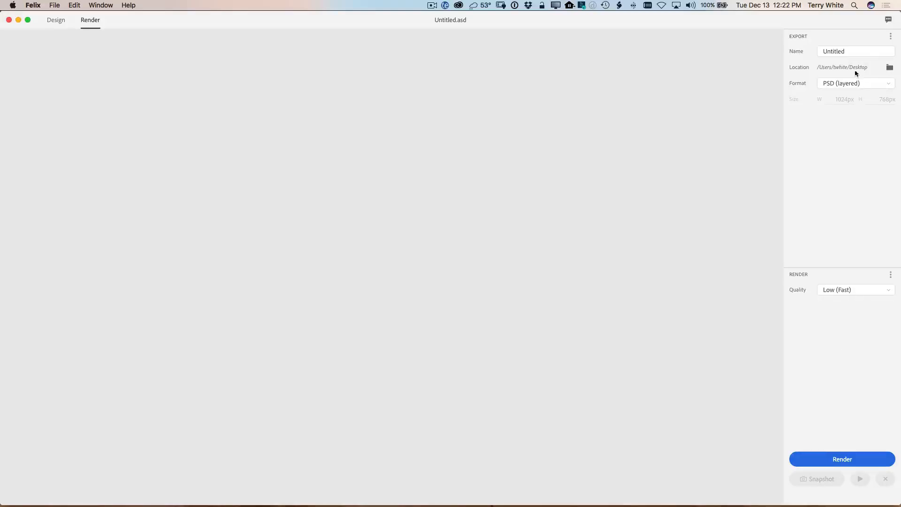
- Name the export 'NewBagCC' and render the scene to a layered PSD
click(855, 51)
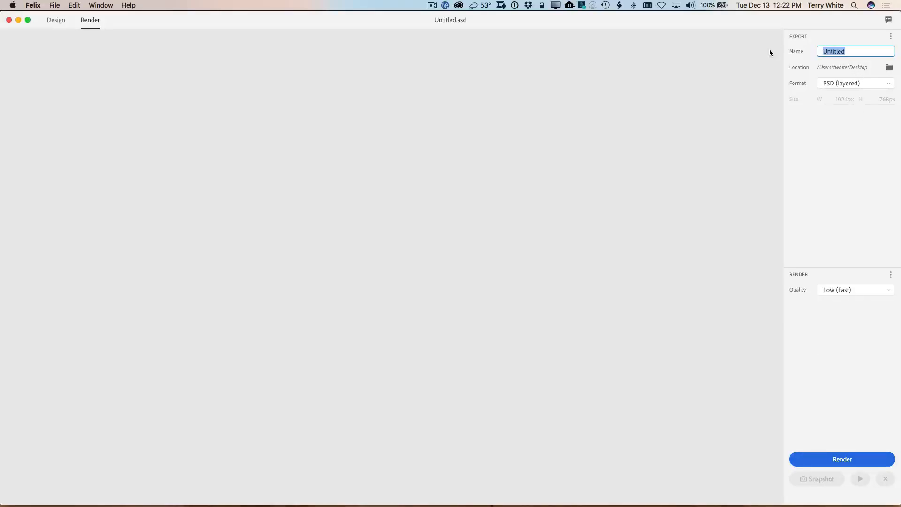
text(NewBag)
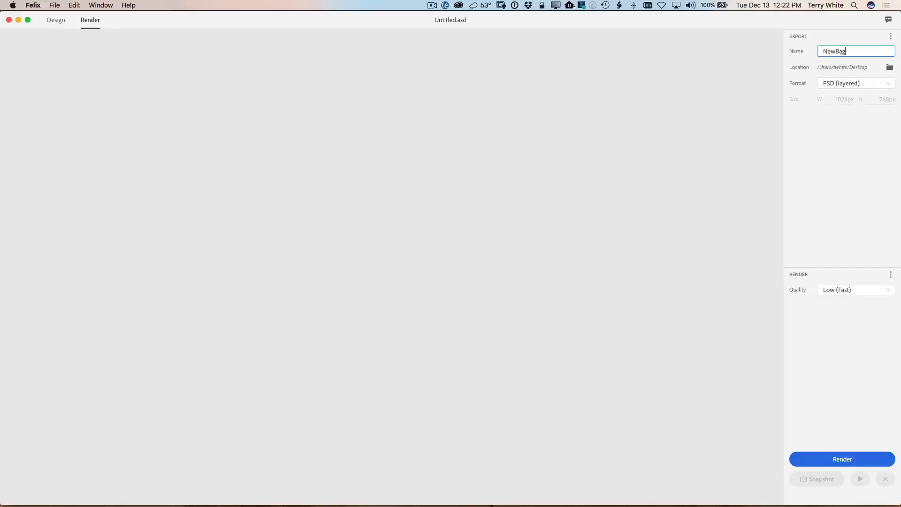
text(CC)
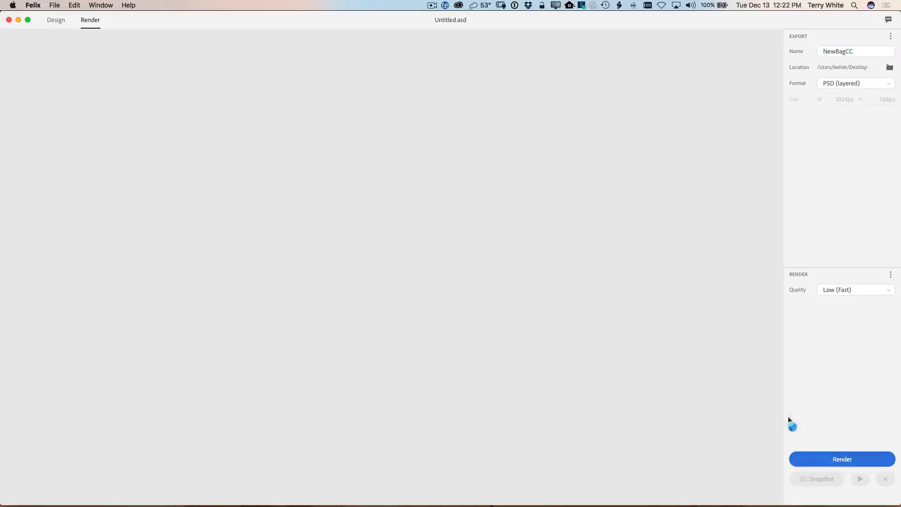
click(841, 459)
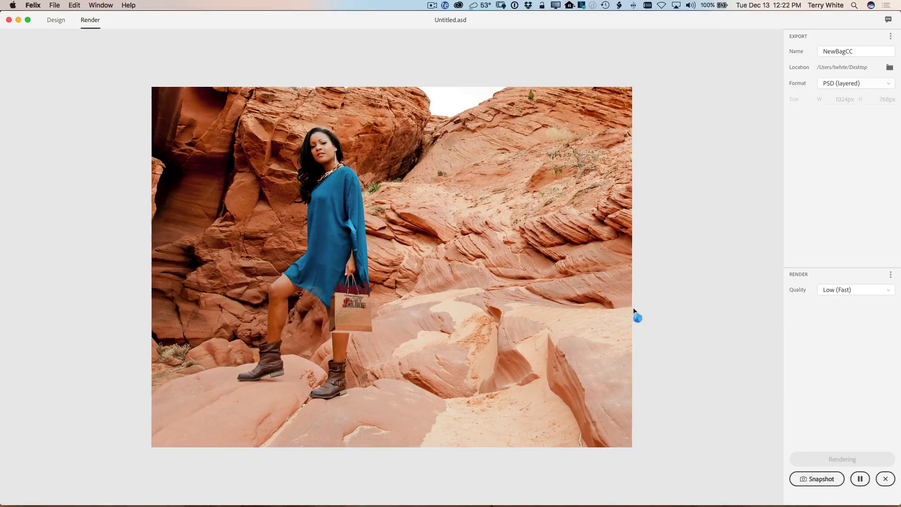
mouse_move(863, 441)
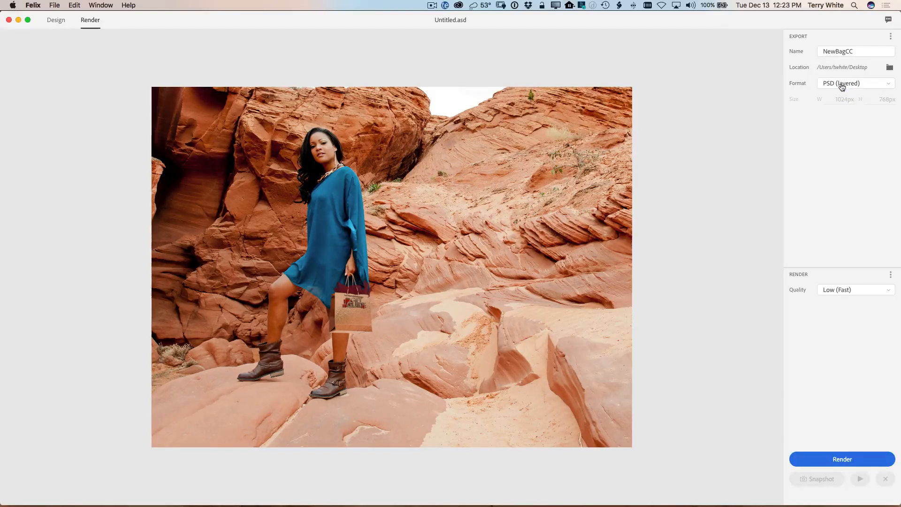
- Render a second layered PSD, NewBagCC2, at Highest (Slower) quality
click(841, 458)
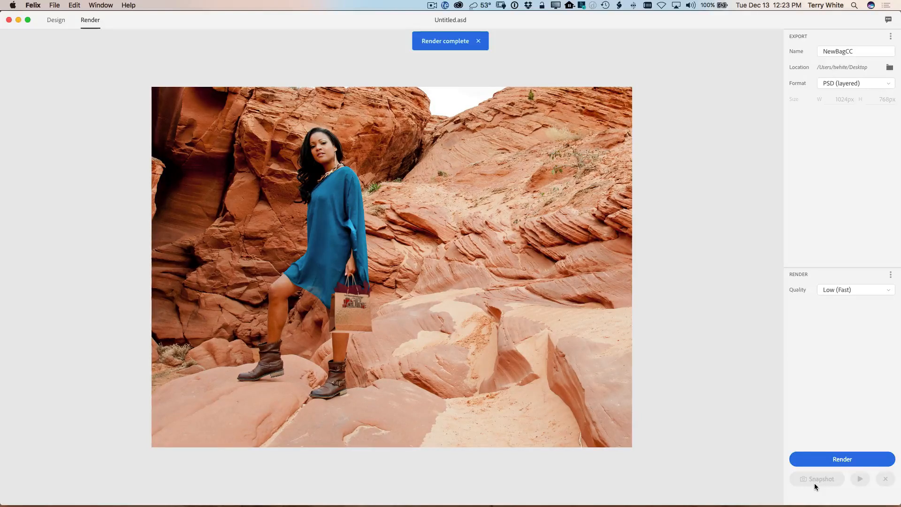
click(478, 40)
text(2)
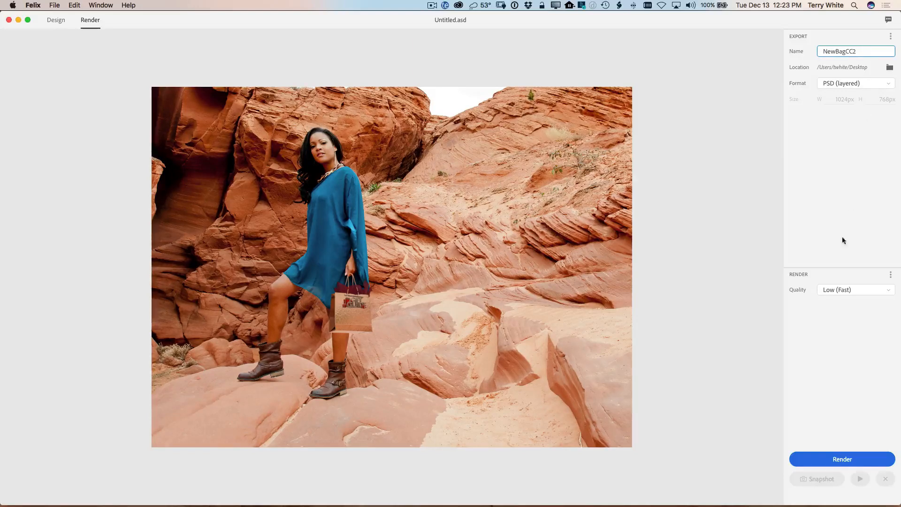
click(855, 289)
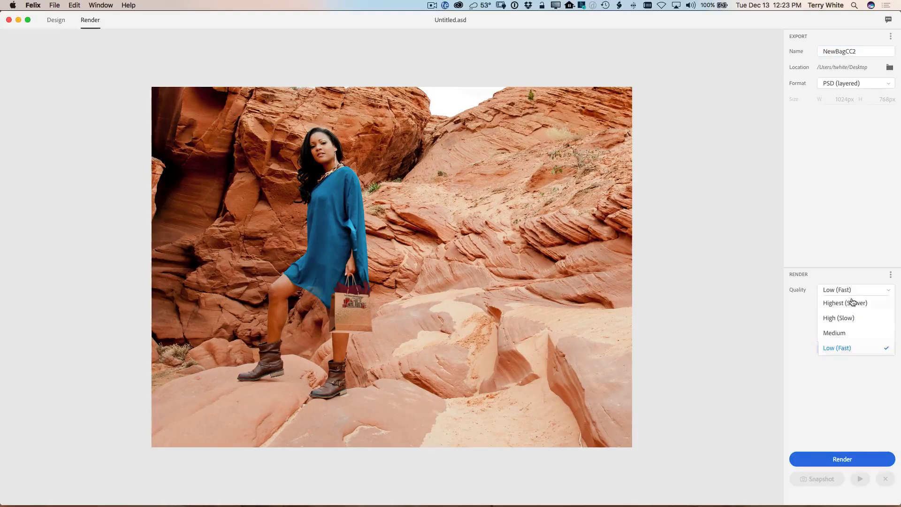
click(843, 303)
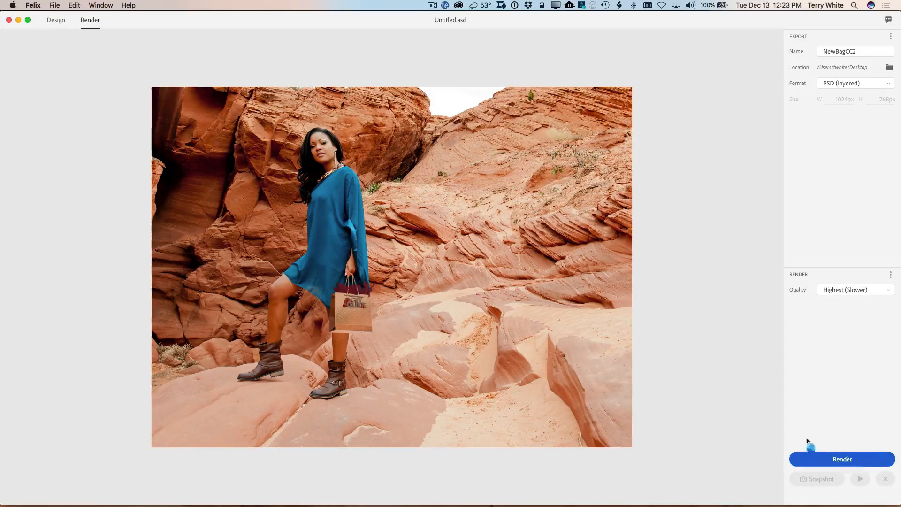
click(841, 458)
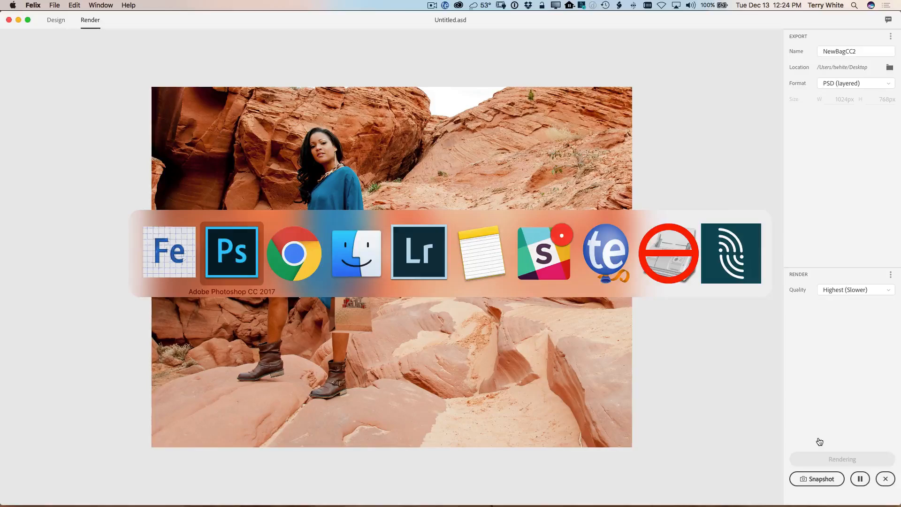
- Open NewBag2.psd in Photoshop and toggle the bag and background layer visibility
click(231, 252)
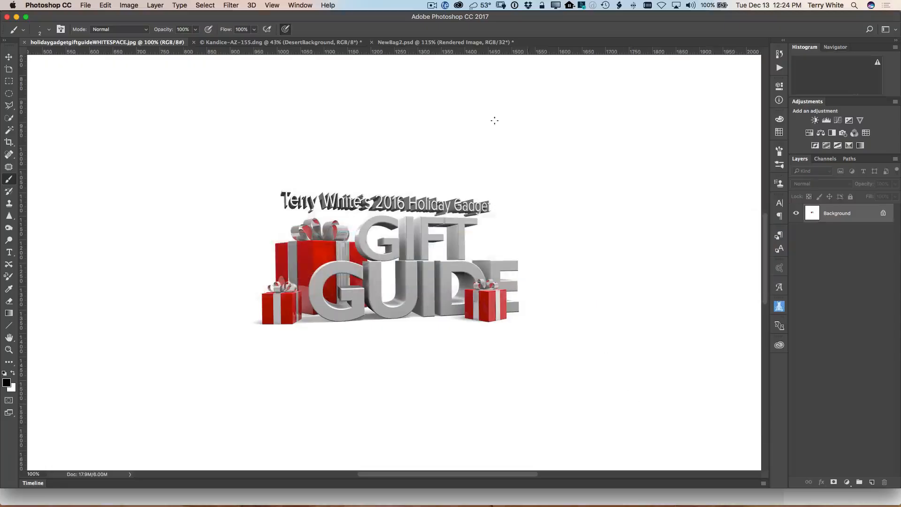
mouse_move(397, 42)
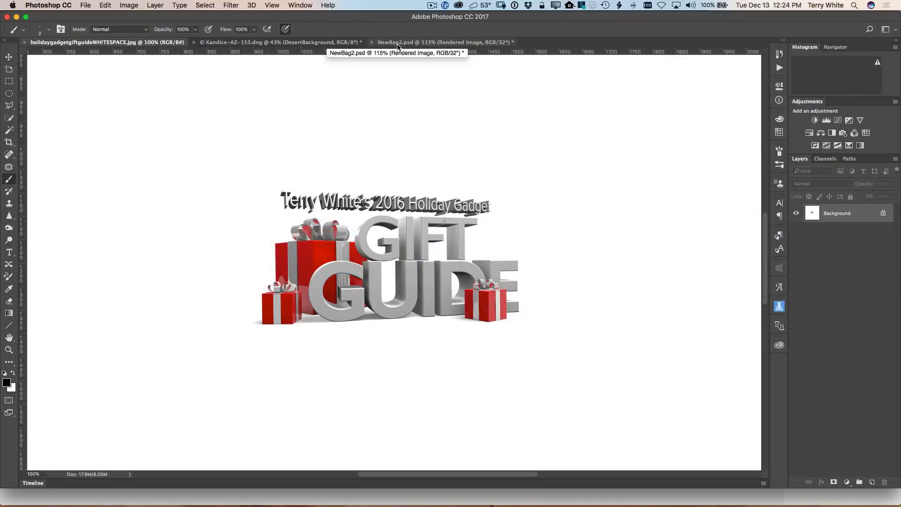
click(442, 42)
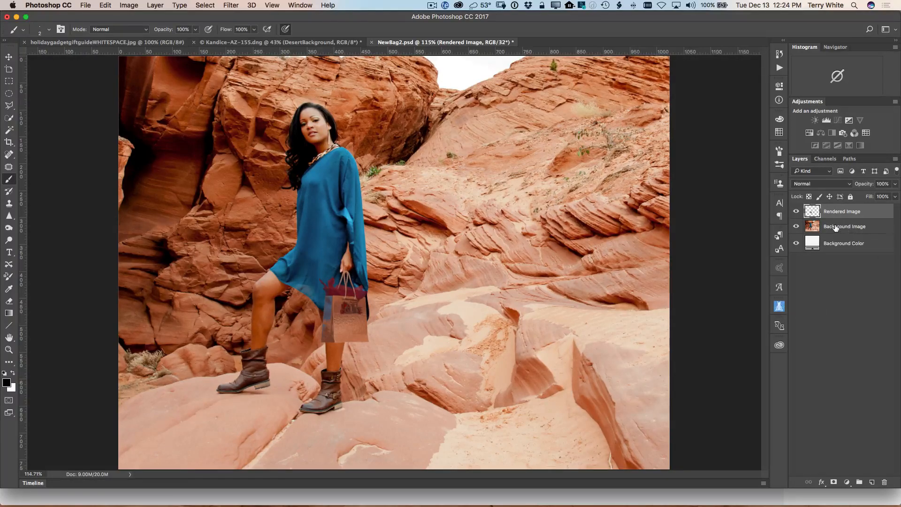
click(796, 210)
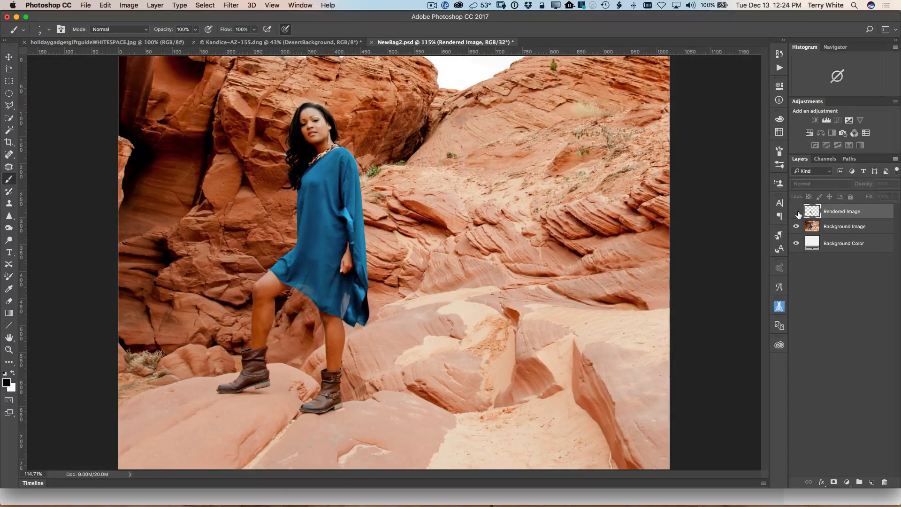
click(796, 226)
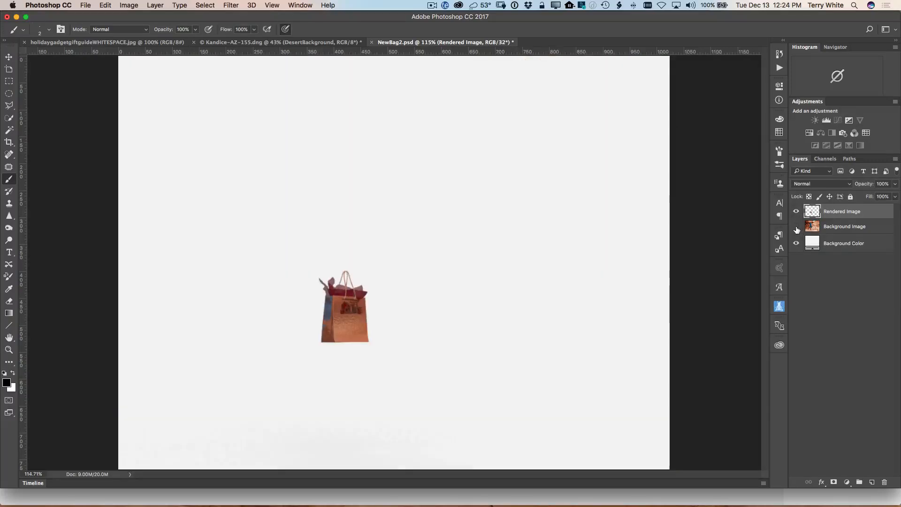
click(796, 226)
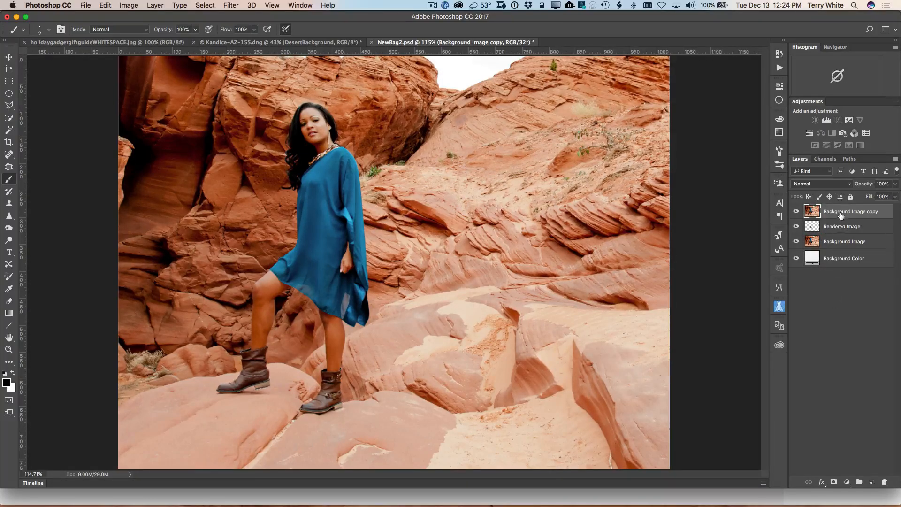
- Rename the copied layer 'fingers', give it a black hide-all mask, and select the Zoom tool
double_click(850, 211)
text(fingers)
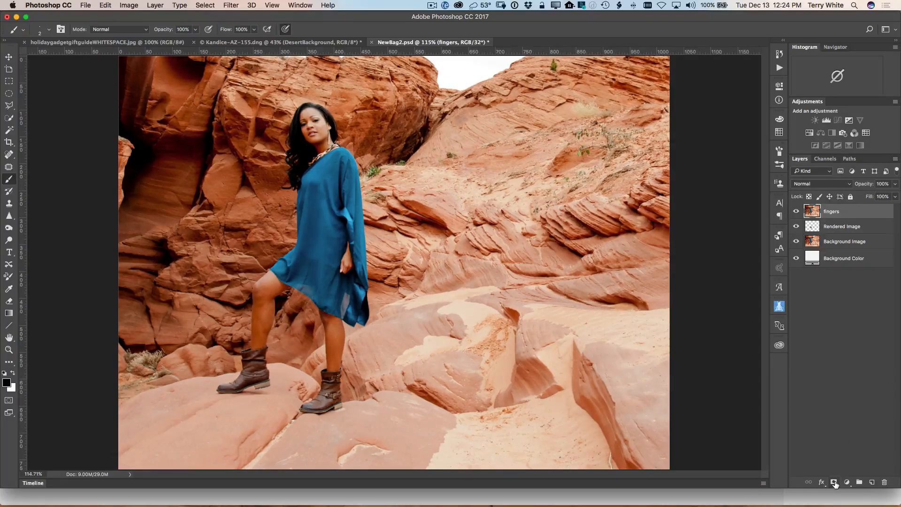
mouse_move(833, 482)
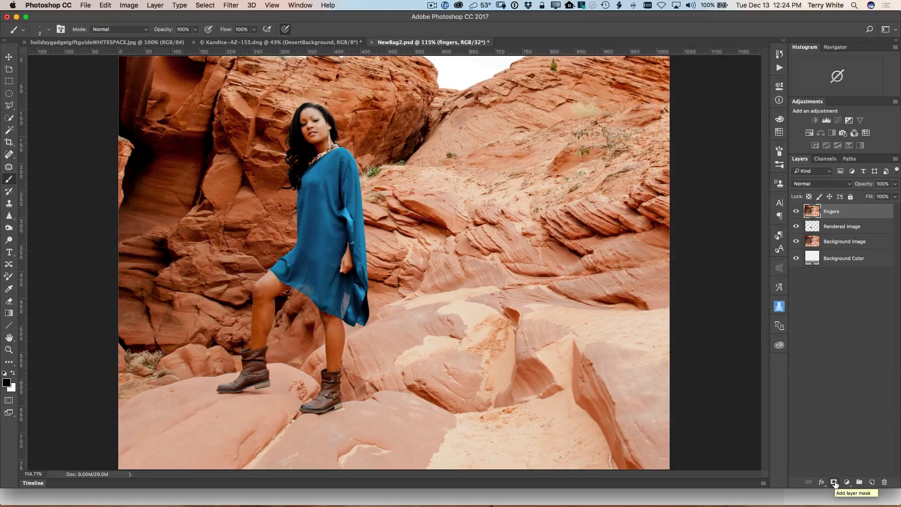
click(834, 481)
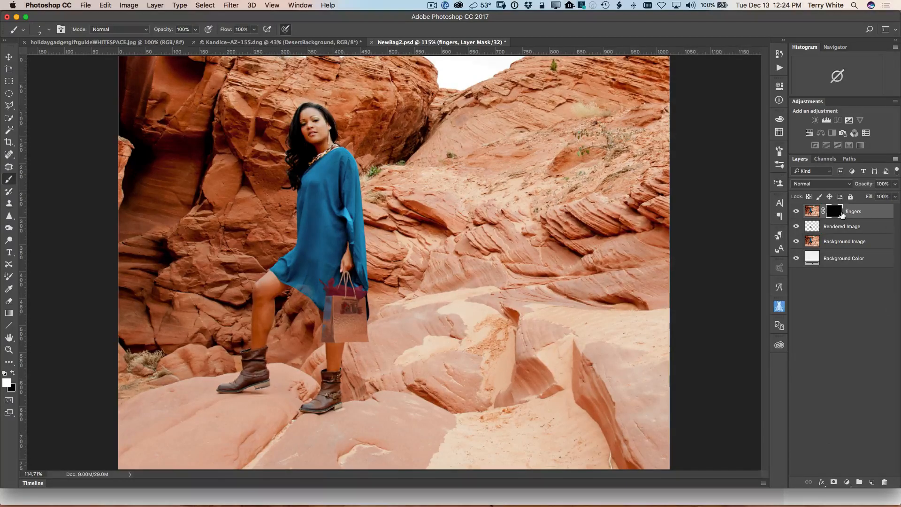
click(9, 350)
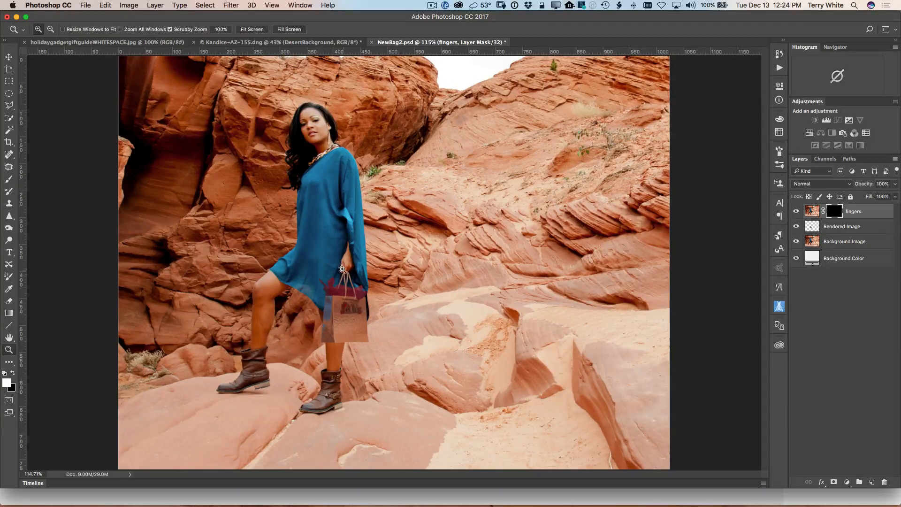